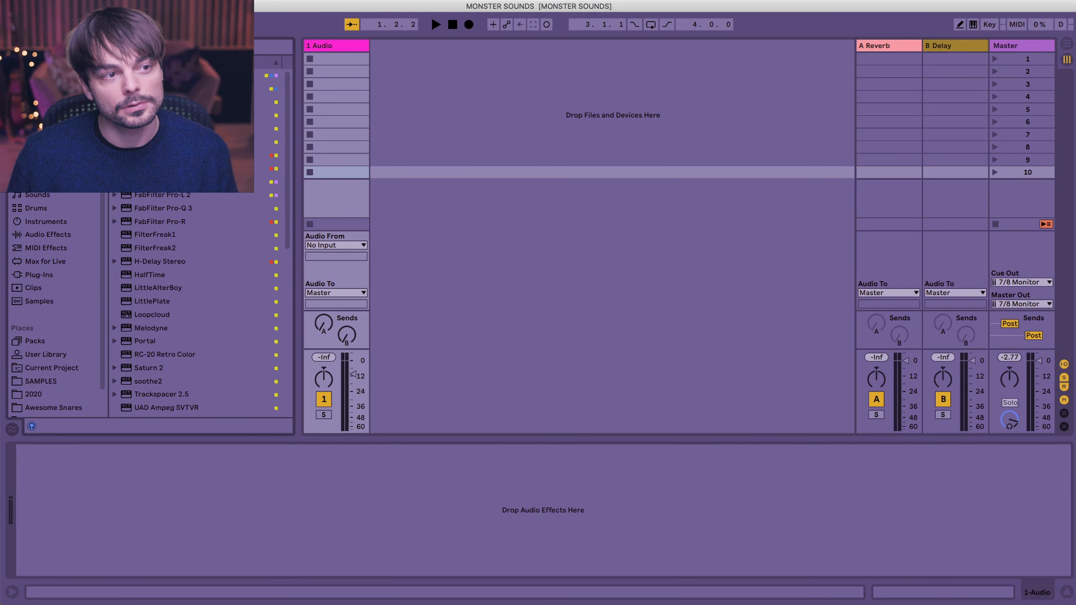
Load HalfTime onto the empty audio track and set its stutter loop to 1/2 bar.
double_click(148, 275)
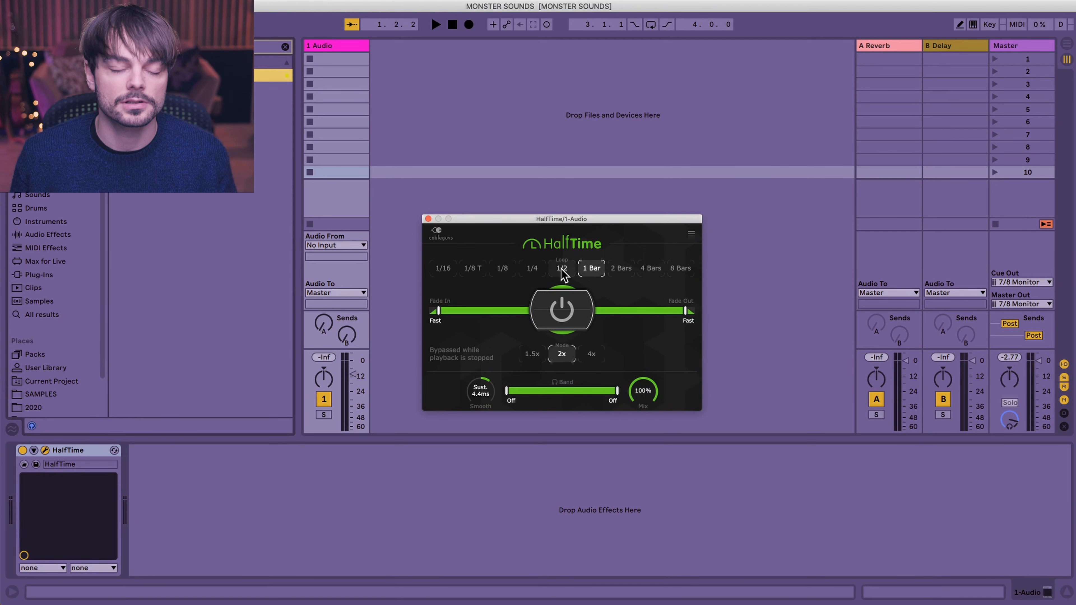
left_click(532, 268)
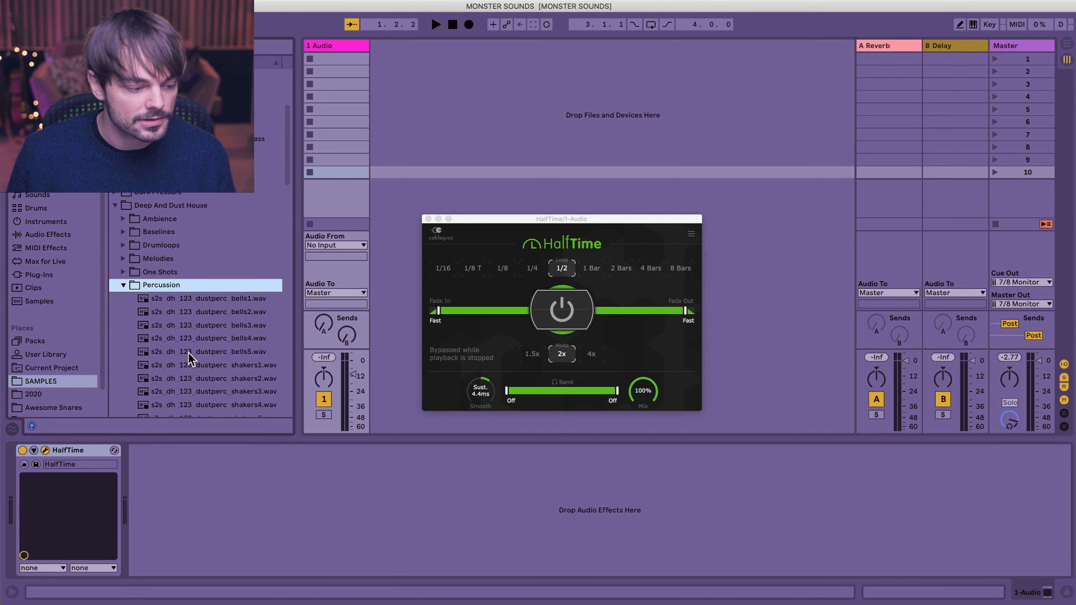
Place dustperc_tribal2.wav in clip slot 6 and halve its playback tempo with :2.
left_click(211, 239)
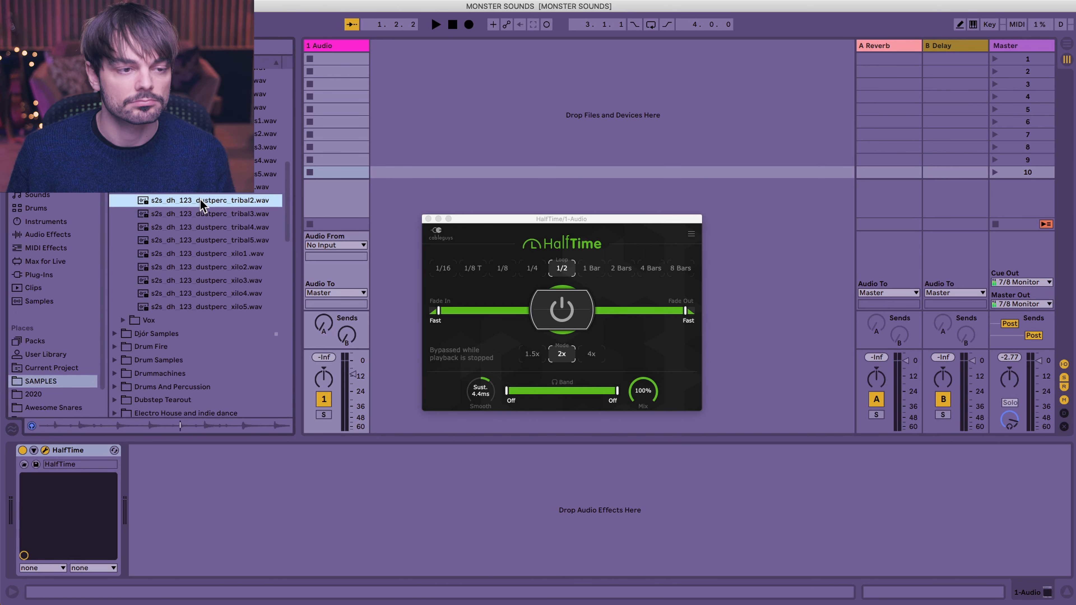
left_click_drag(203, 200, 316, 122)
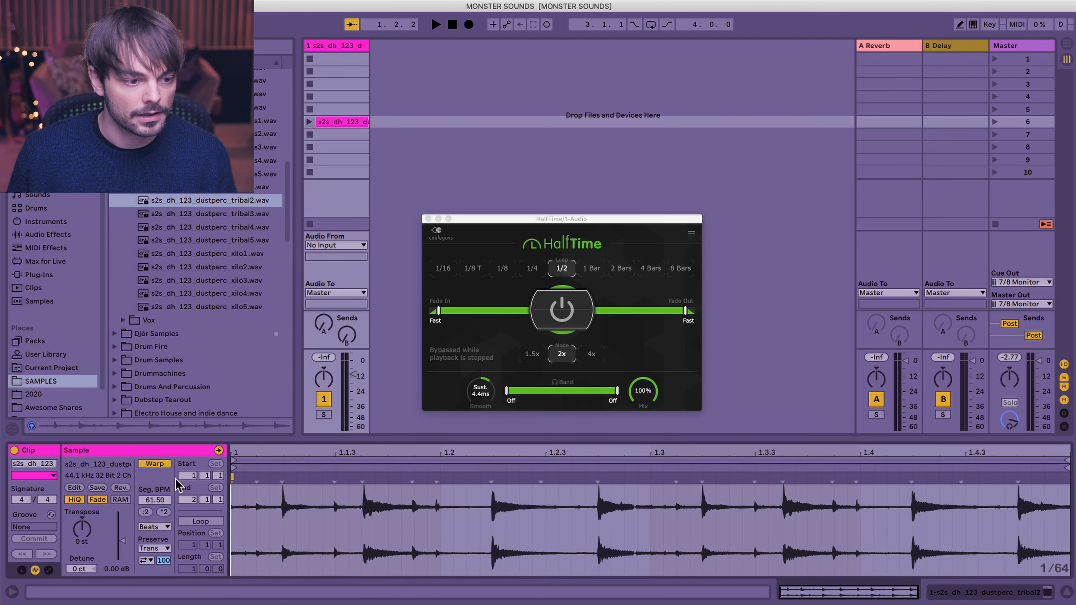
left_click(199, 520)
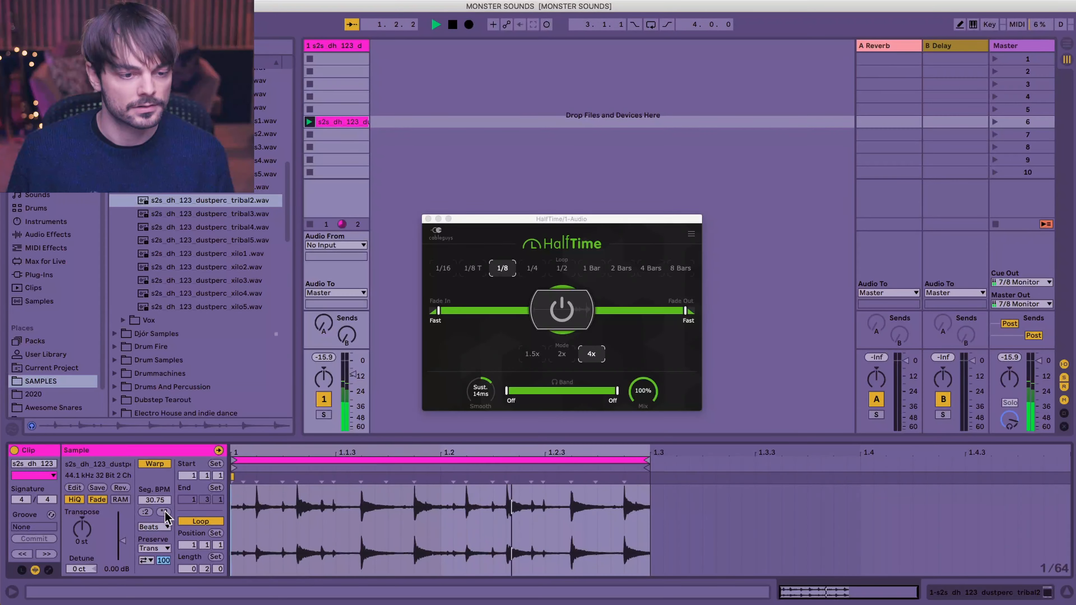
Set HalfTime to a 1/4 stutter loop and engage the half-time effect.
left_click(532, 268)
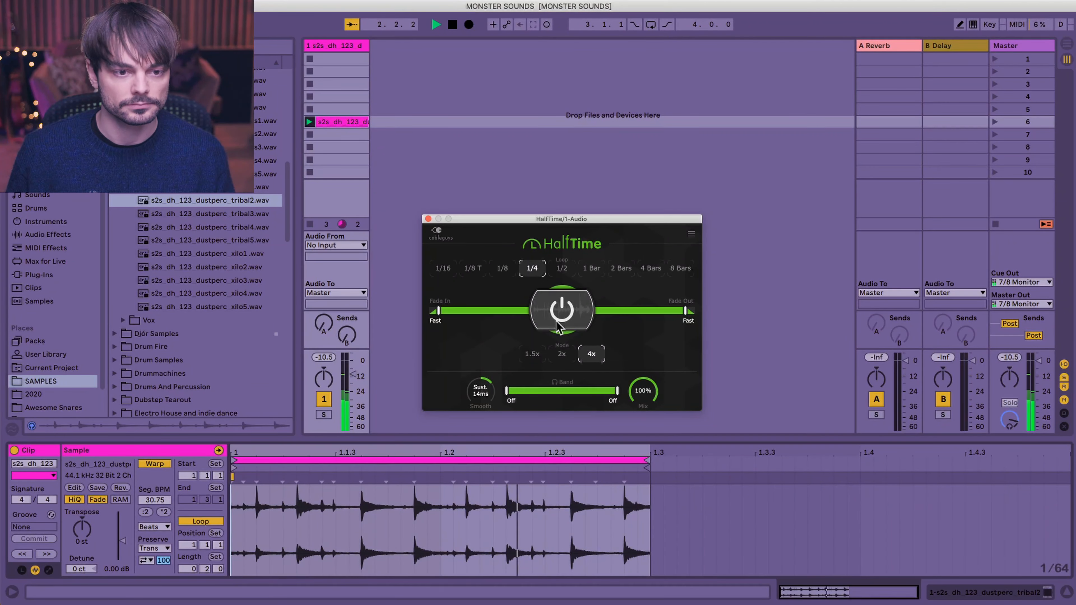
left_click(561, 268)
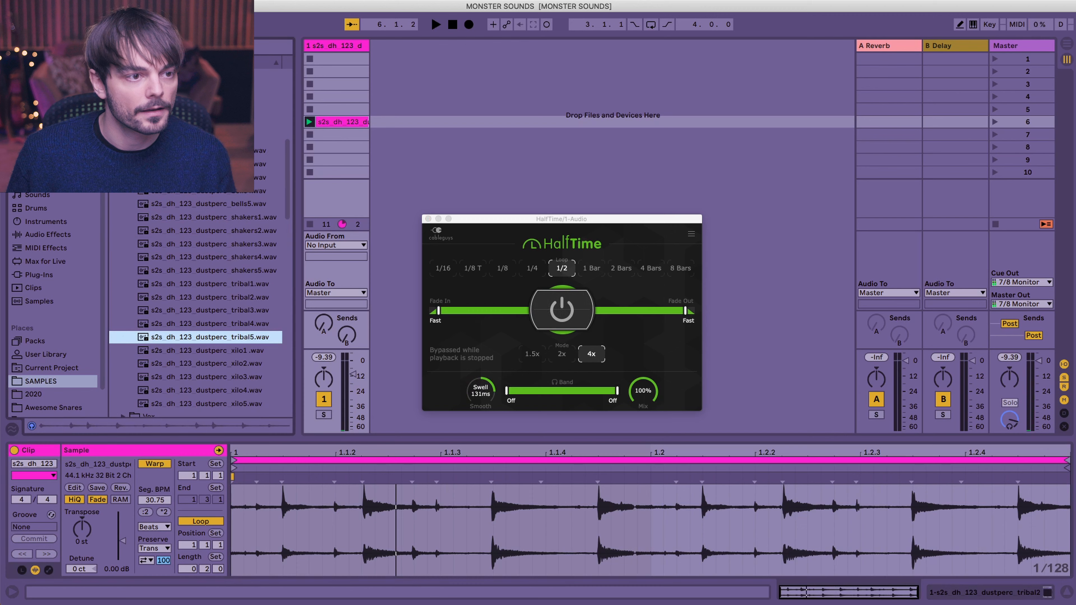
Swap in drums_graintops.wav and set HalfTime to 2x mode with a 1/8 loop.
scroll("down", 3)
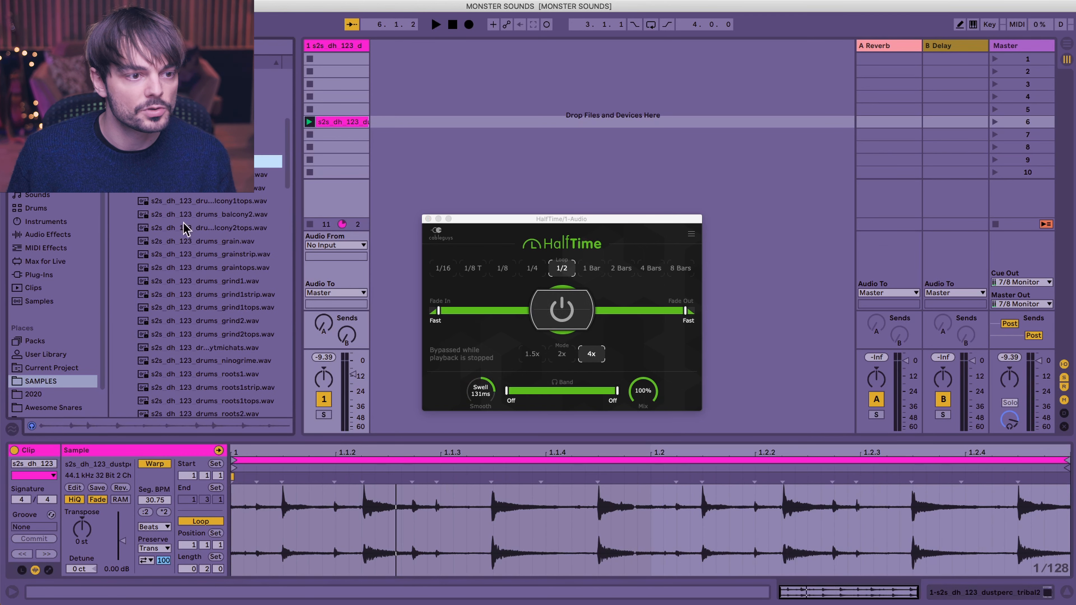
scroll("down", 3)
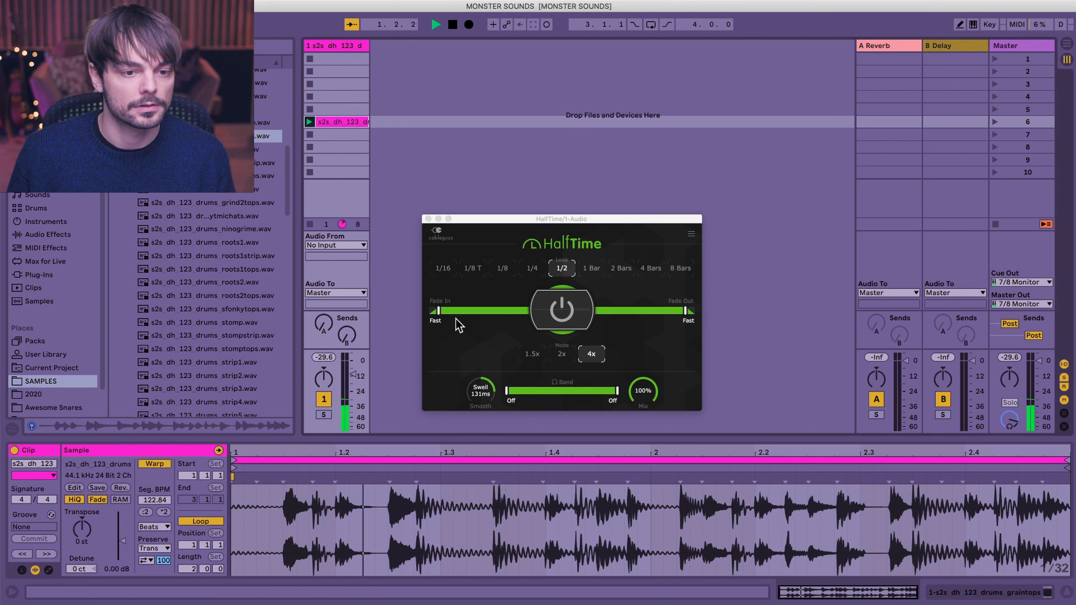
left_click(560, 354)
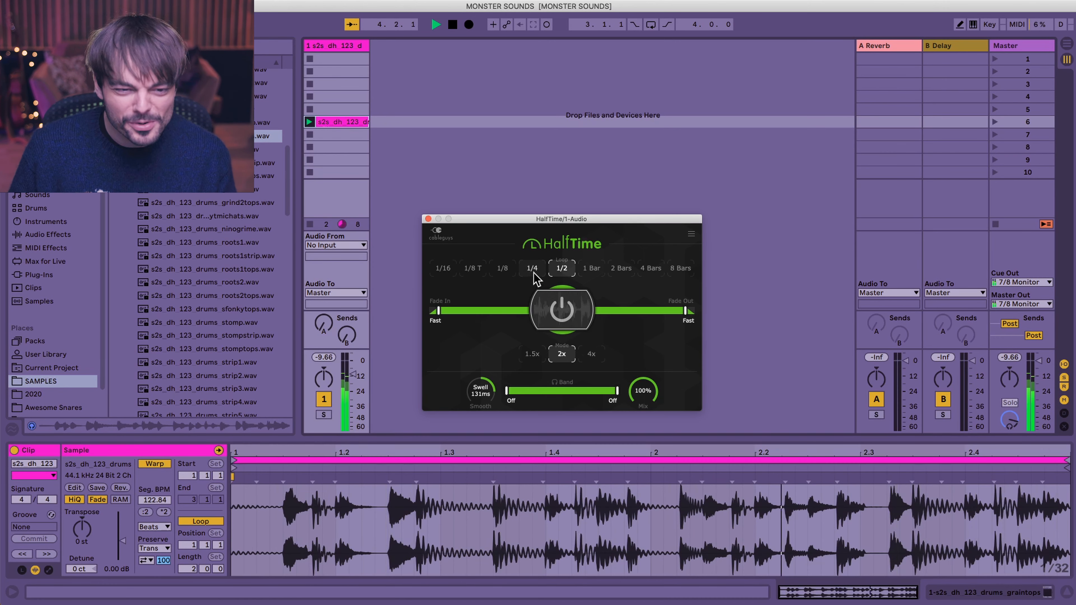
left_click(531, 268)
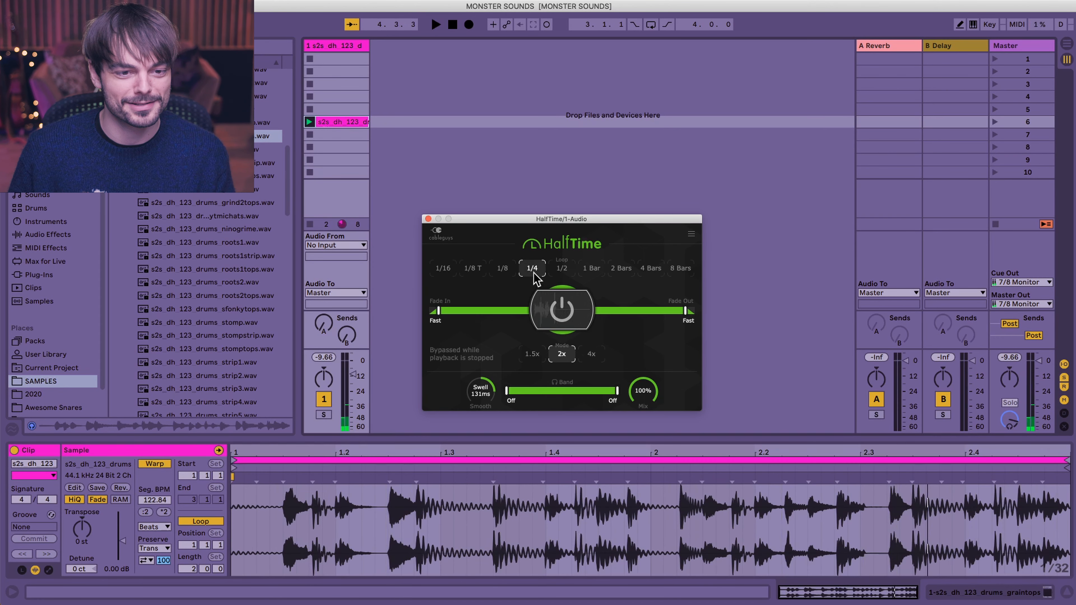
left_click(502, 268)
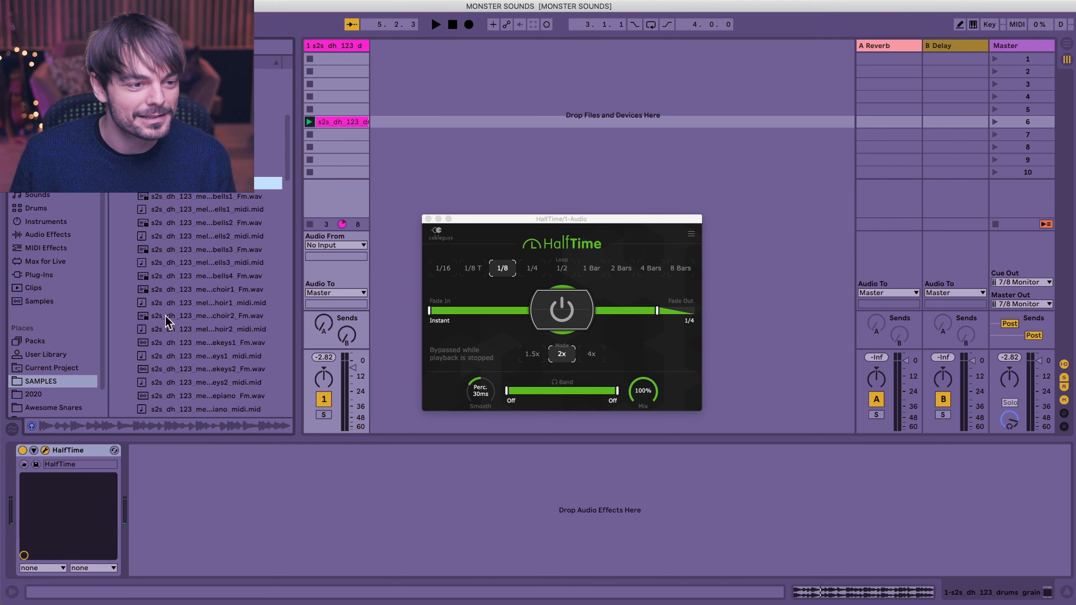
Audition choir2, keys and flute3 melodic samples and add a melodic loop and drum loop to slots 8 and 9.
scroll("down", 3)
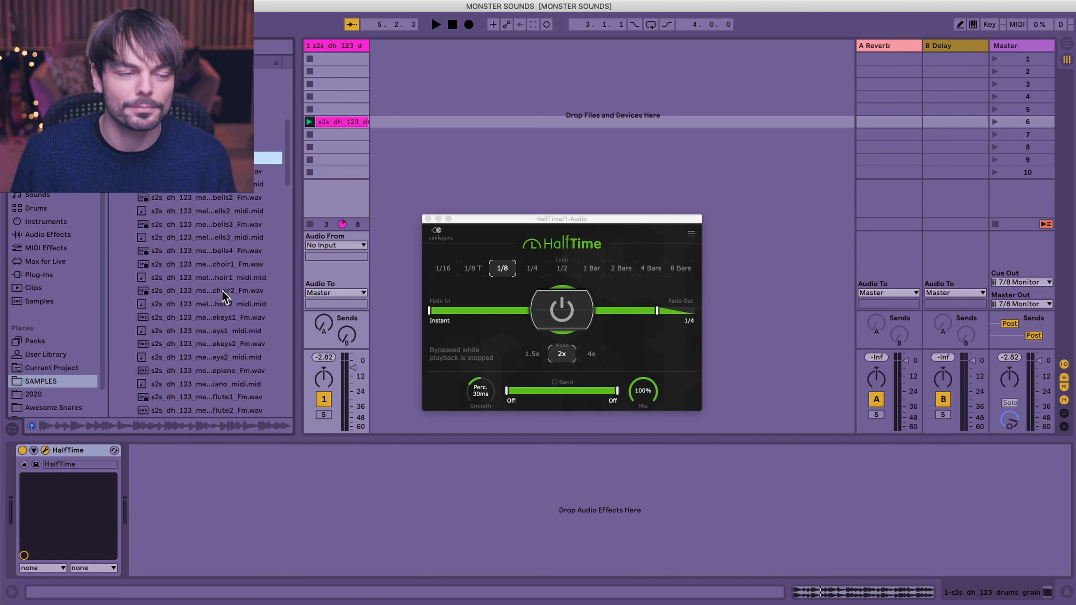
left_click(206, 290)
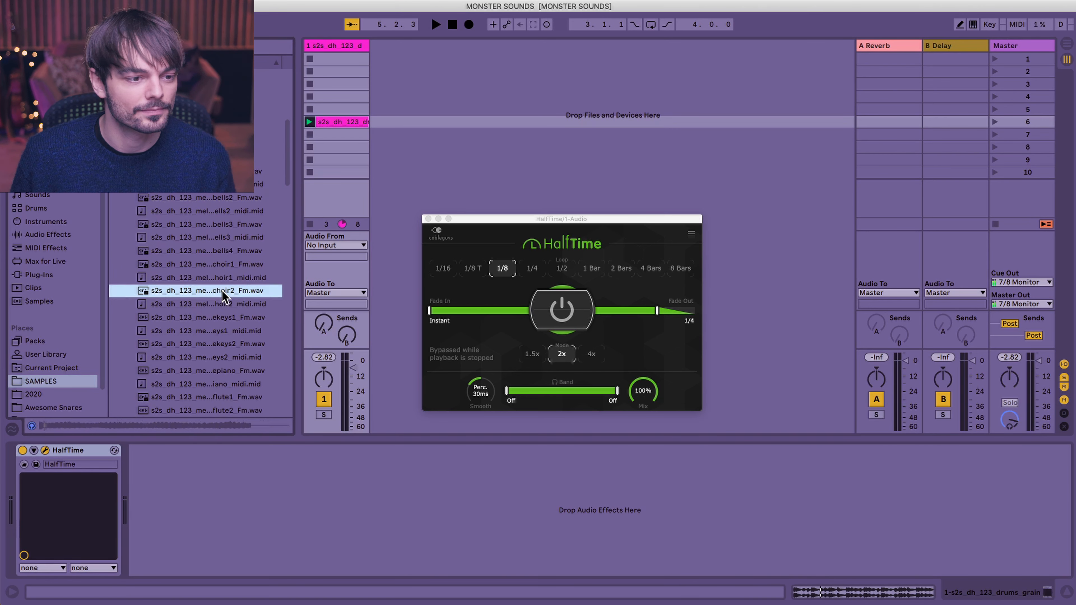
left_click(205, 317)
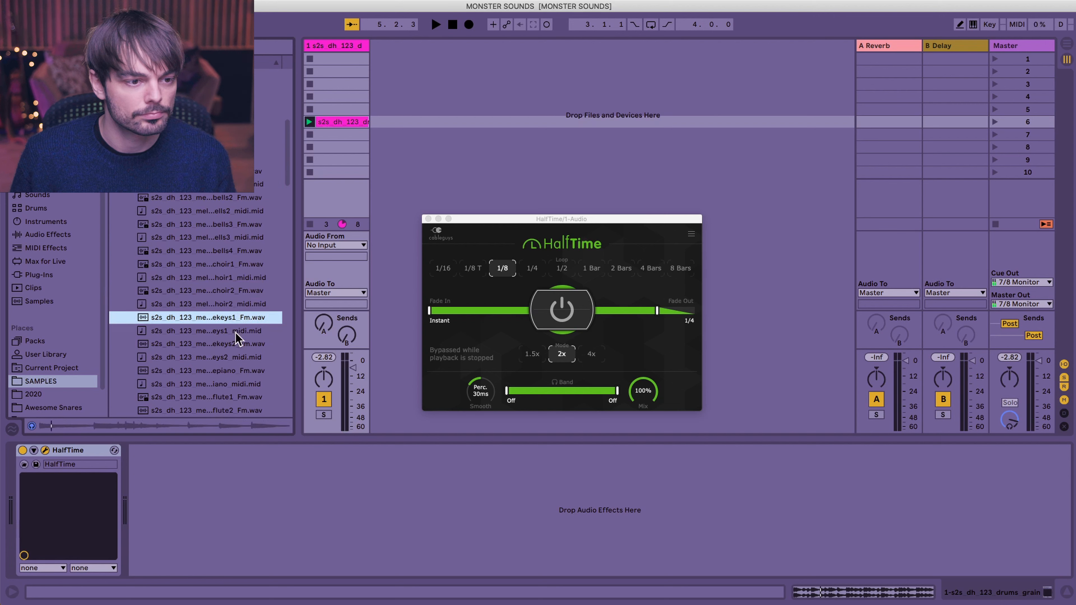
scroll("down", 3)
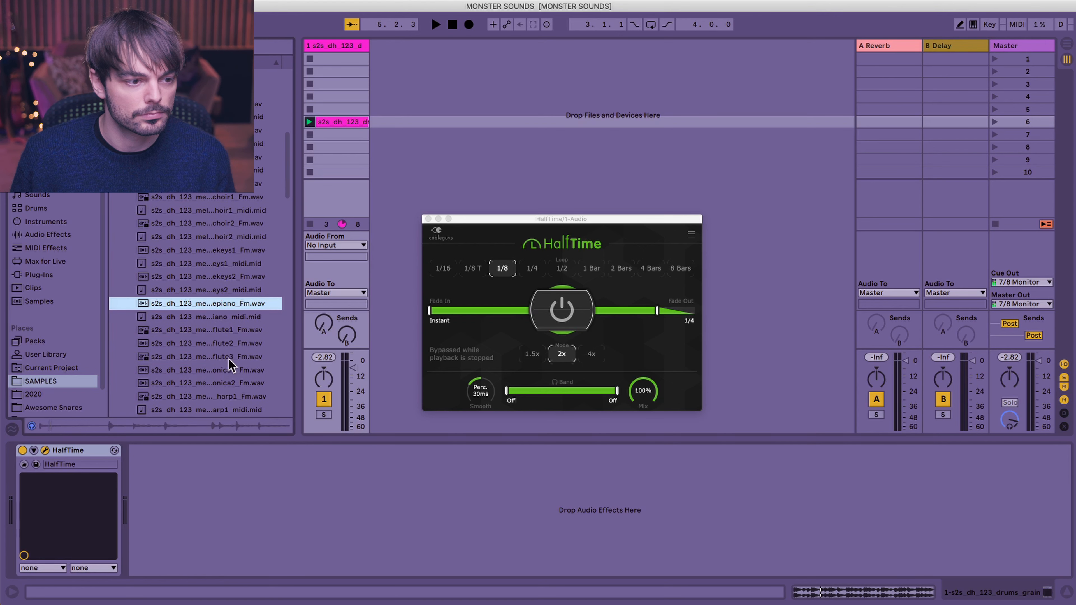
scroll("down", 3)
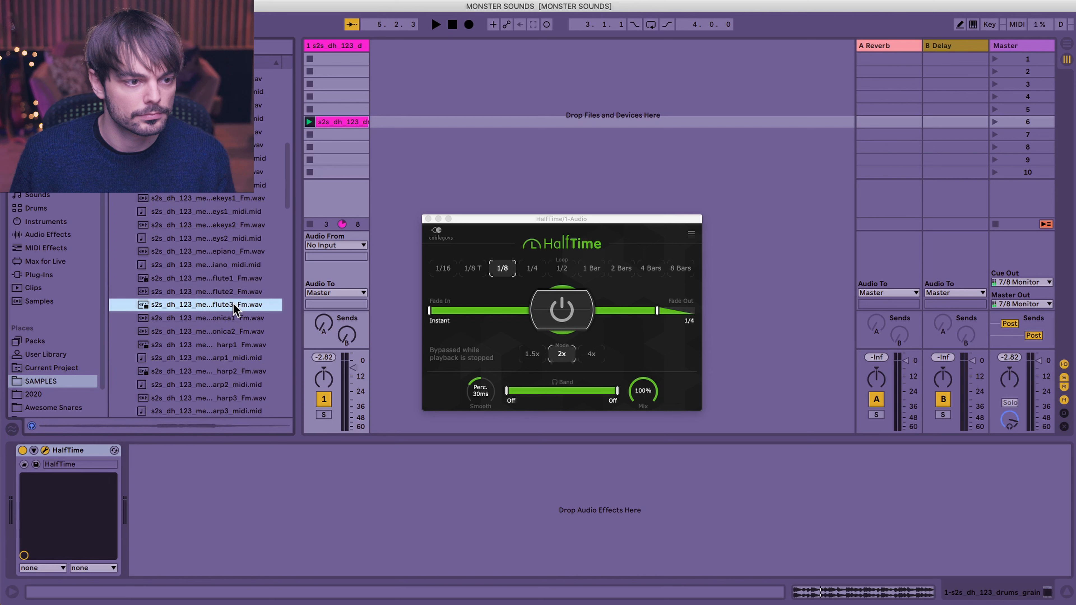
left_click(205, 331)
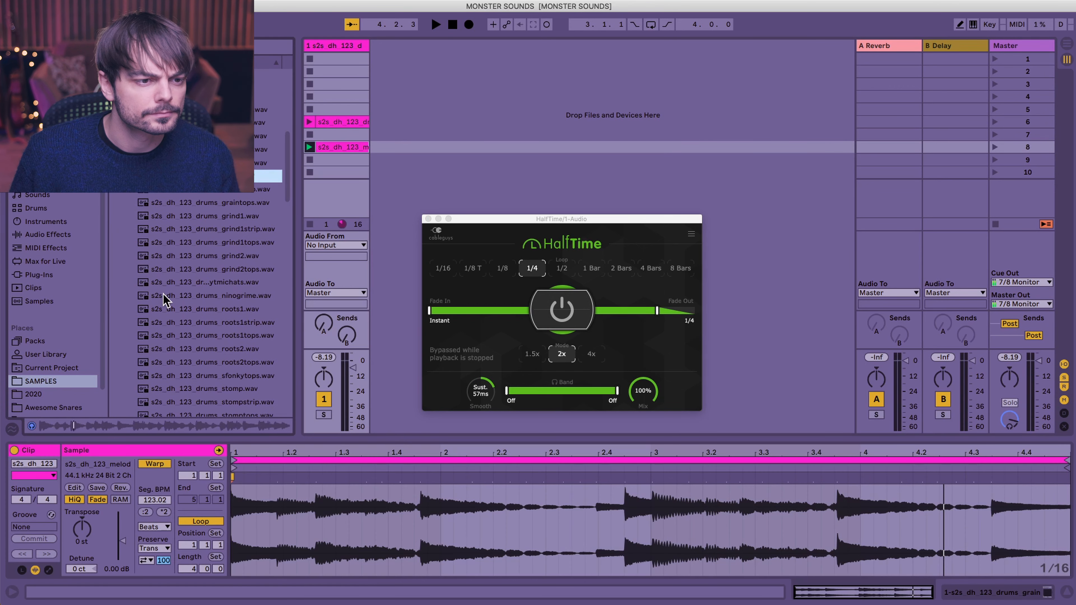
scroll("down", 3)
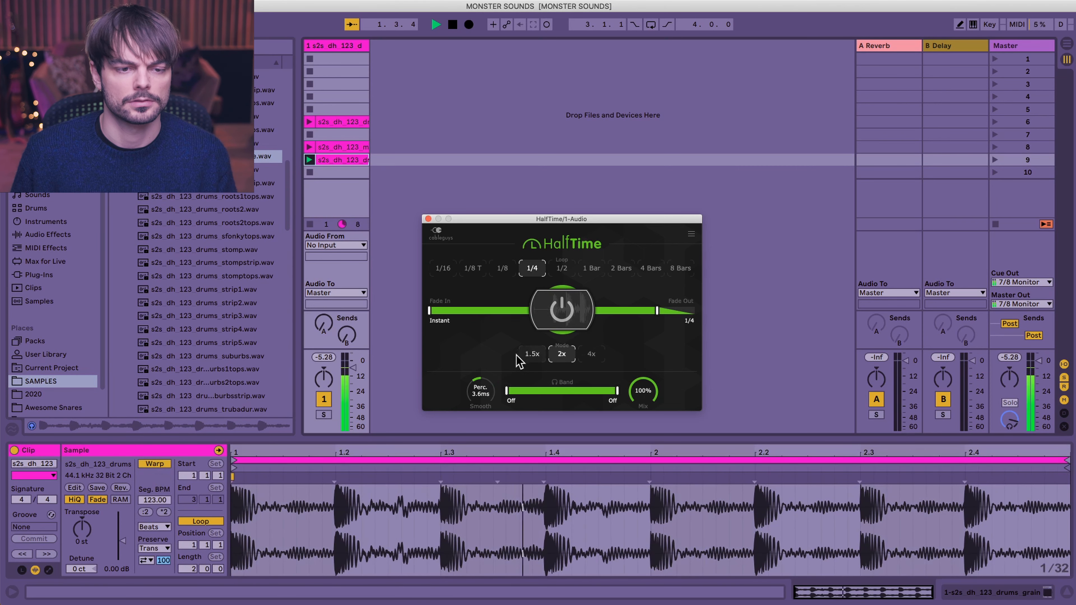
Set HalfTime's stutter loop back to 1/2 bar.
left_click(502, 267)
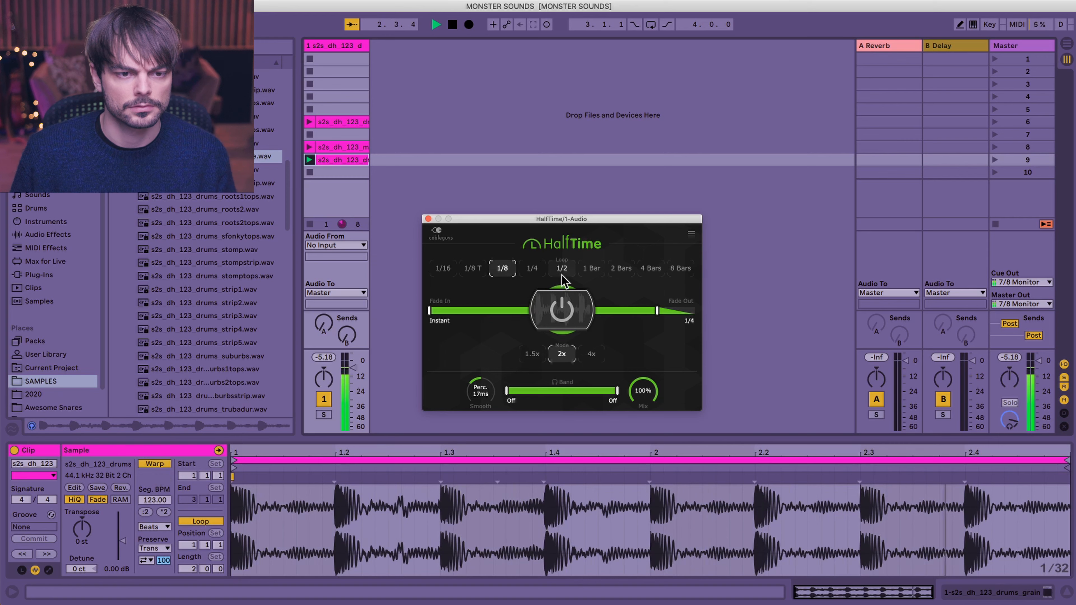
left_click(560, 268)
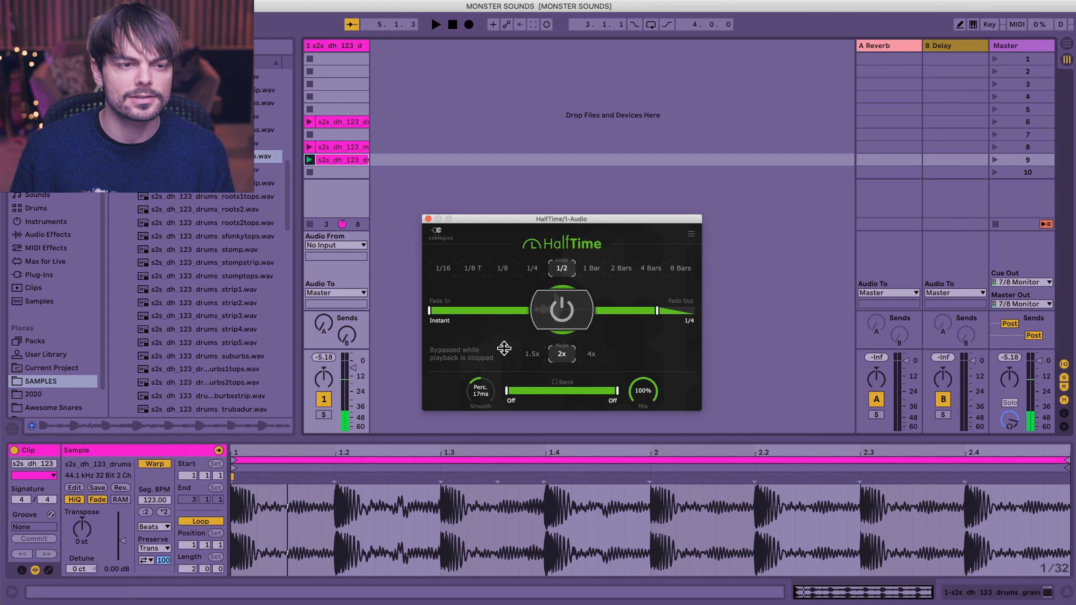
left_click(436, 24)
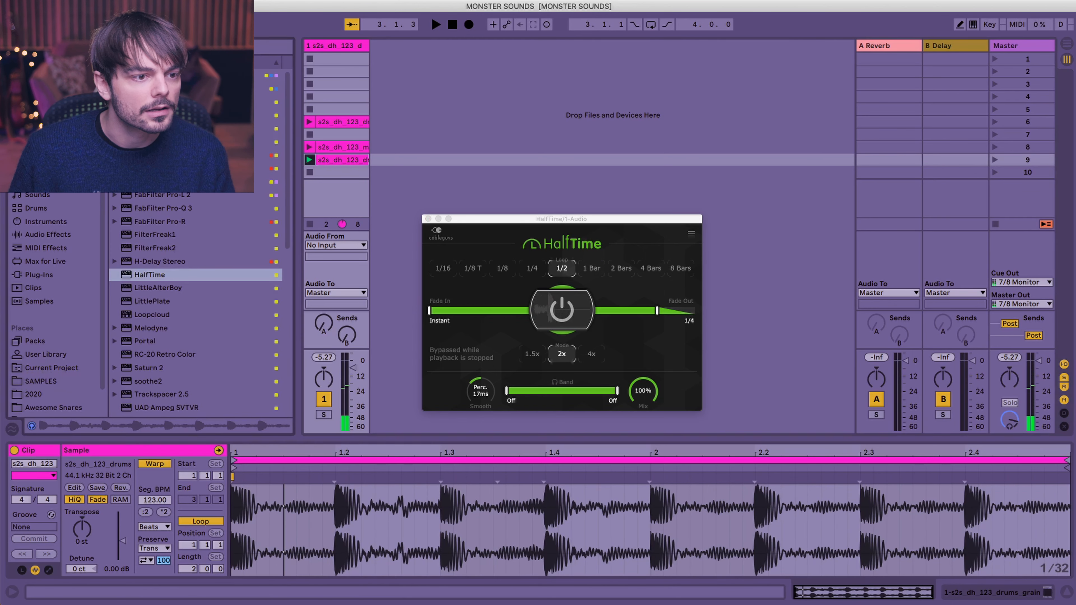
Browse the Plug-ins list to add RC-20 Retro Color and Portal after HalfTime.
scroll("down", 3)
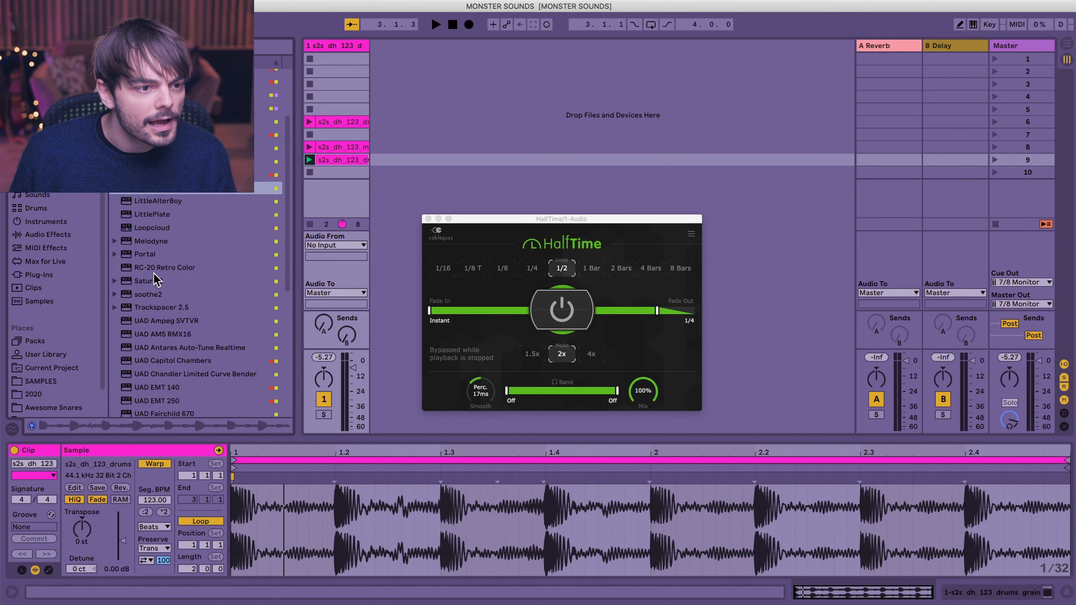
scroll("down", 3)
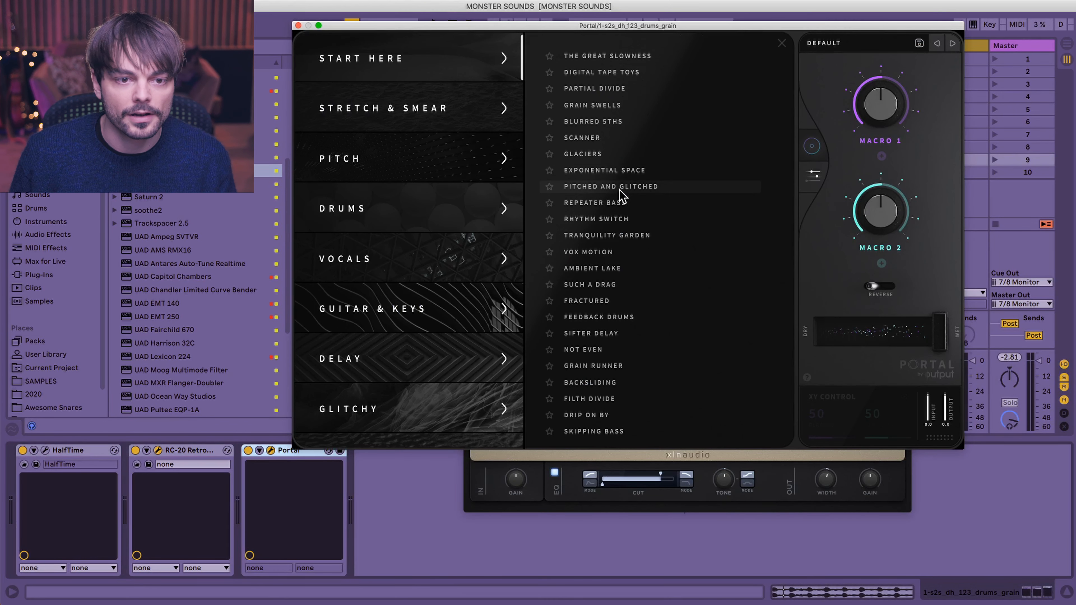
Audition Portal glitch presets including Pitched And Glitched and Not Even, trying various dry/wet mixes.
left_click(610, 186)
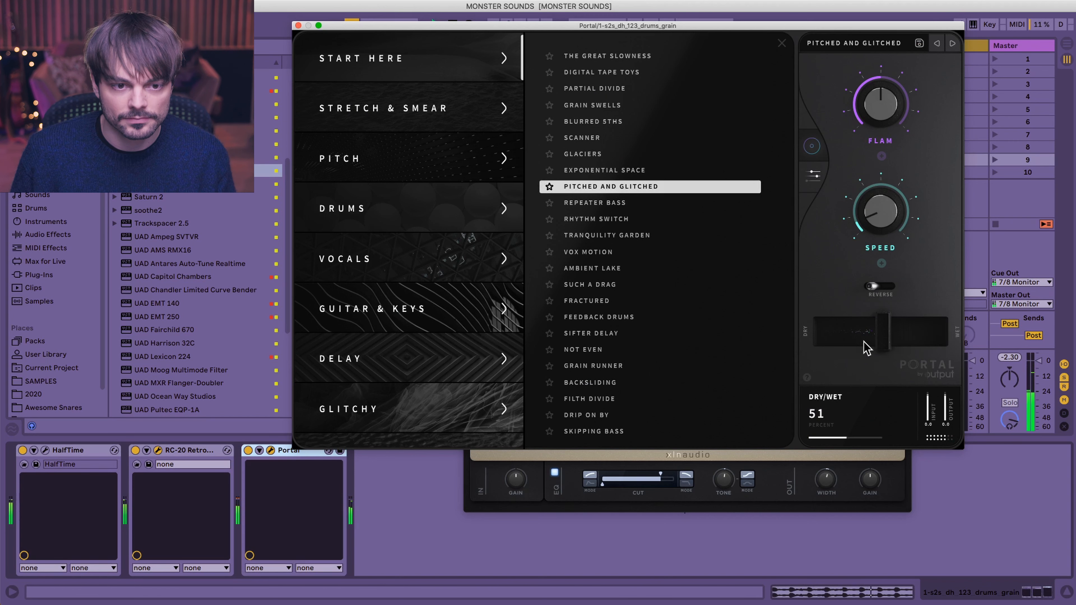
left_click_drag(896, 331, 930, 332)
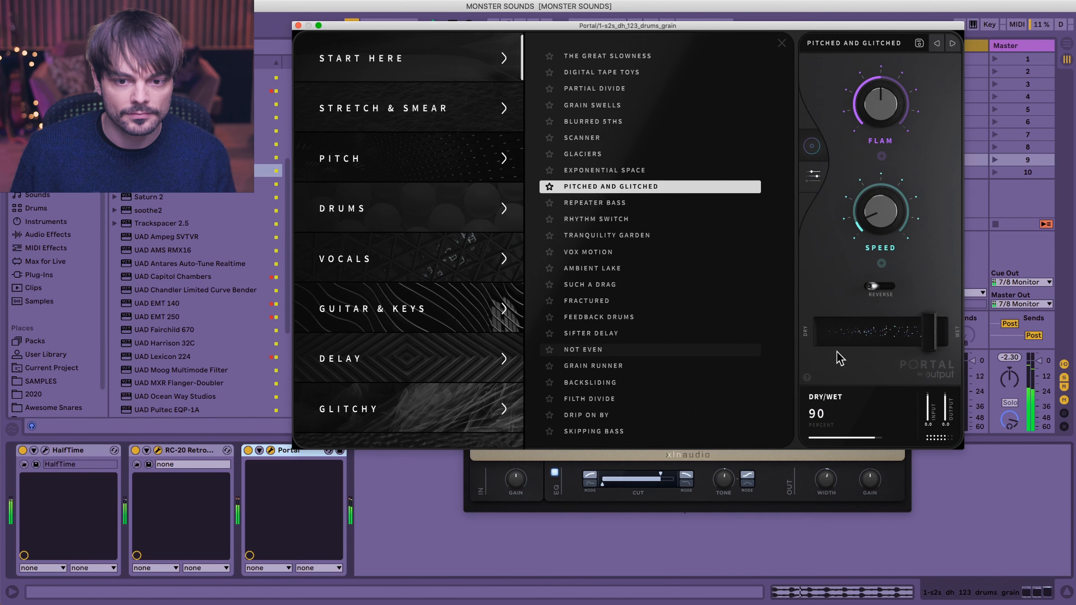
left_click(590, 349)
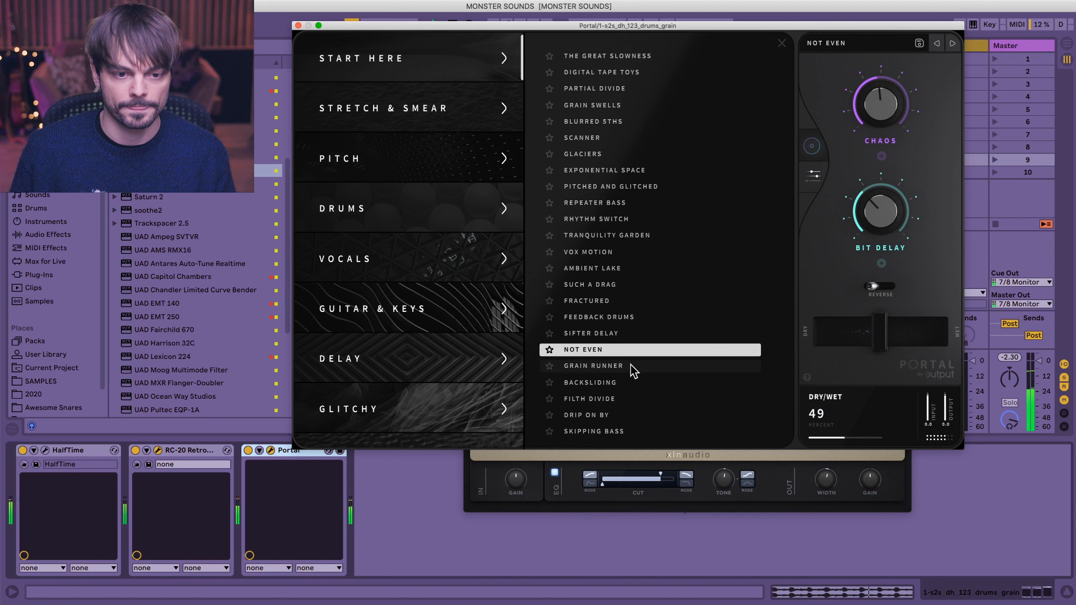
left_click_drag(878, 329, 879, 339)
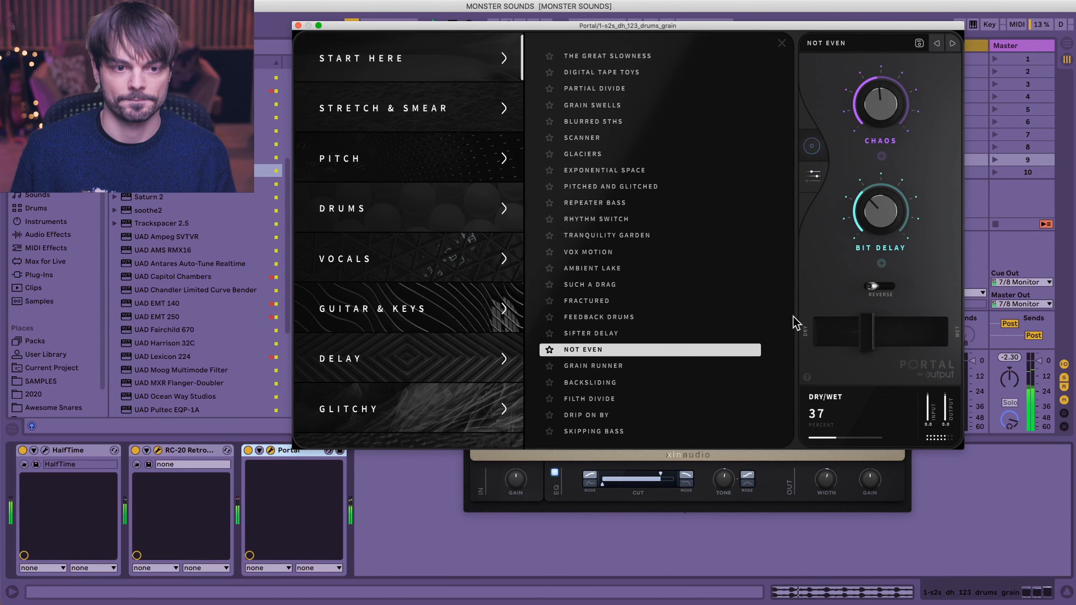
mouse_move(408, 110)
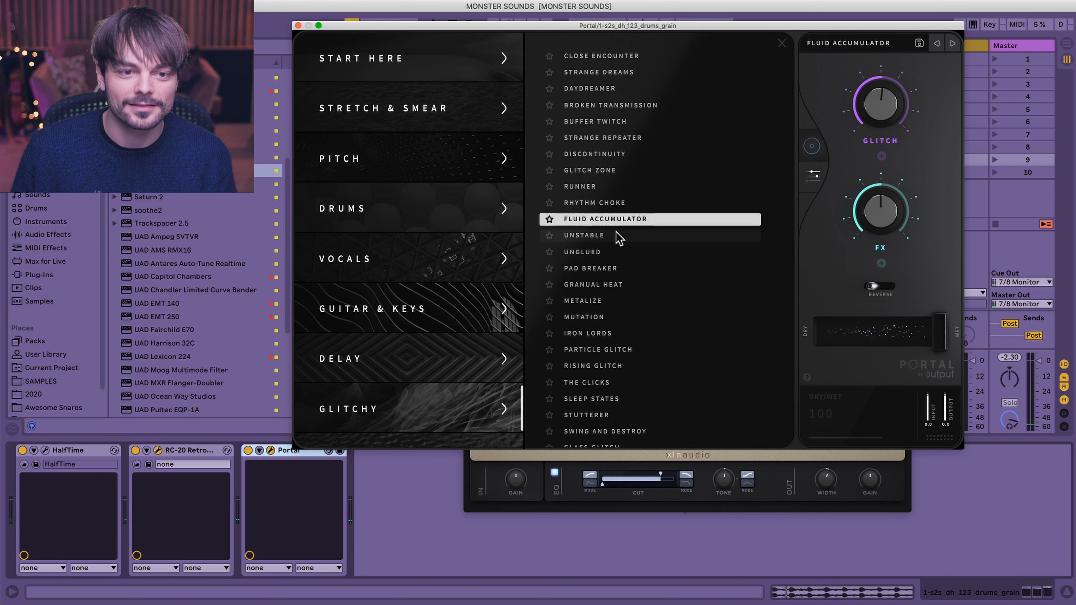
left_click(594, 153)
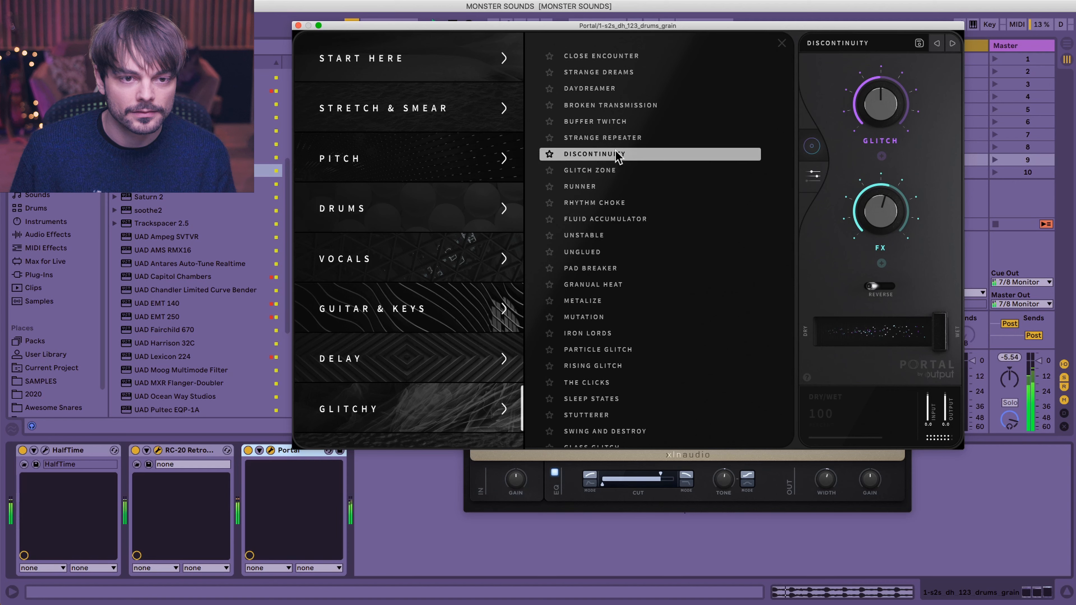
left_click(602, 121)
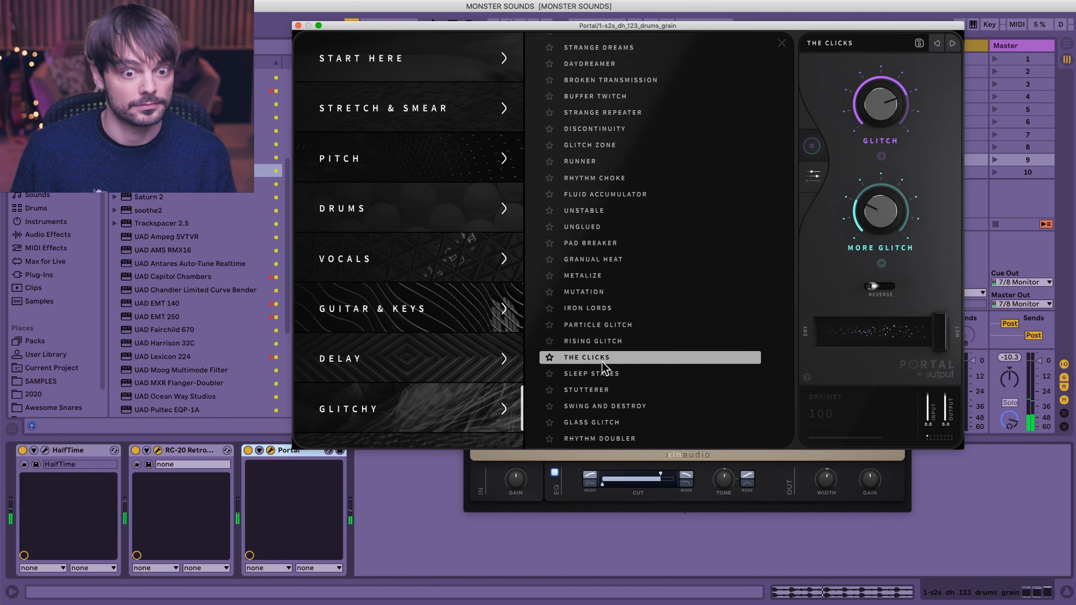
Try Stutterer, then load the Granual Heat preset with Dry/Wet around 67 percent.
left_click(587, 390)
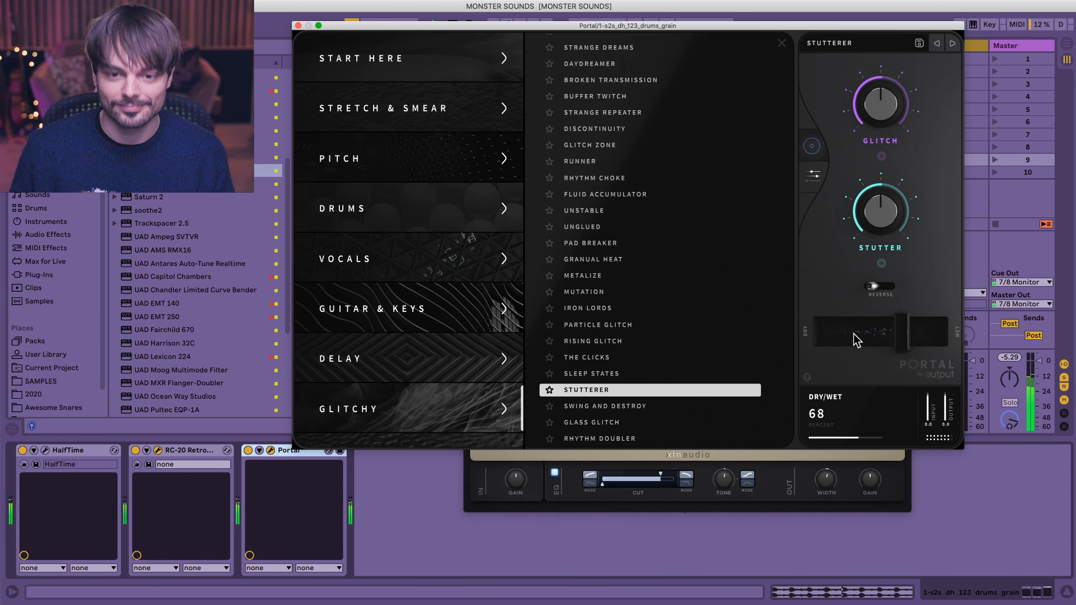
left_click_drag(886, 332, 875, 331)
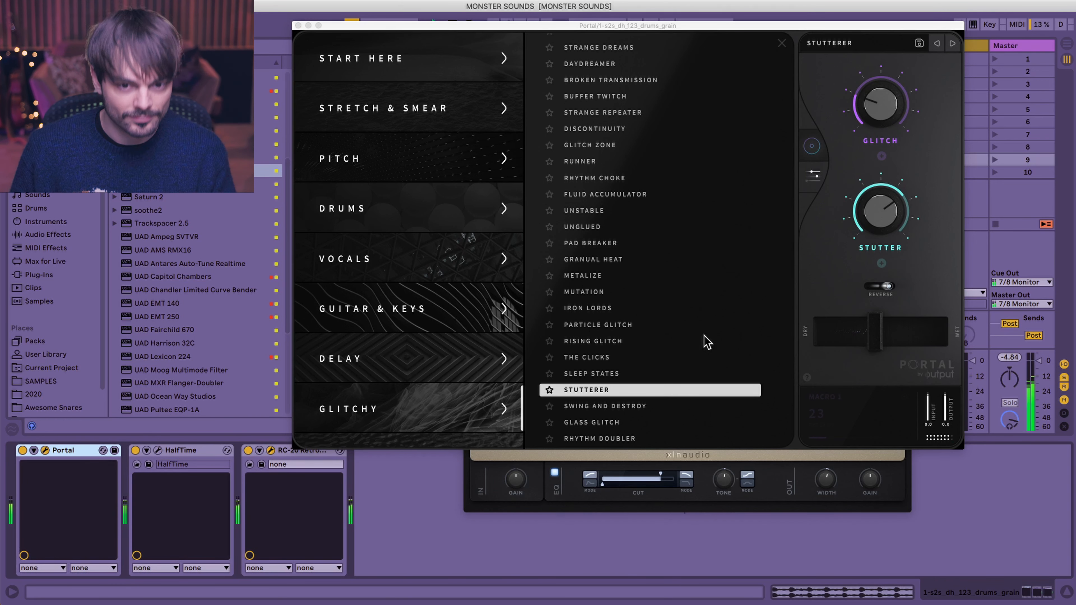
left_click_drag(875, 331, 882, 332)
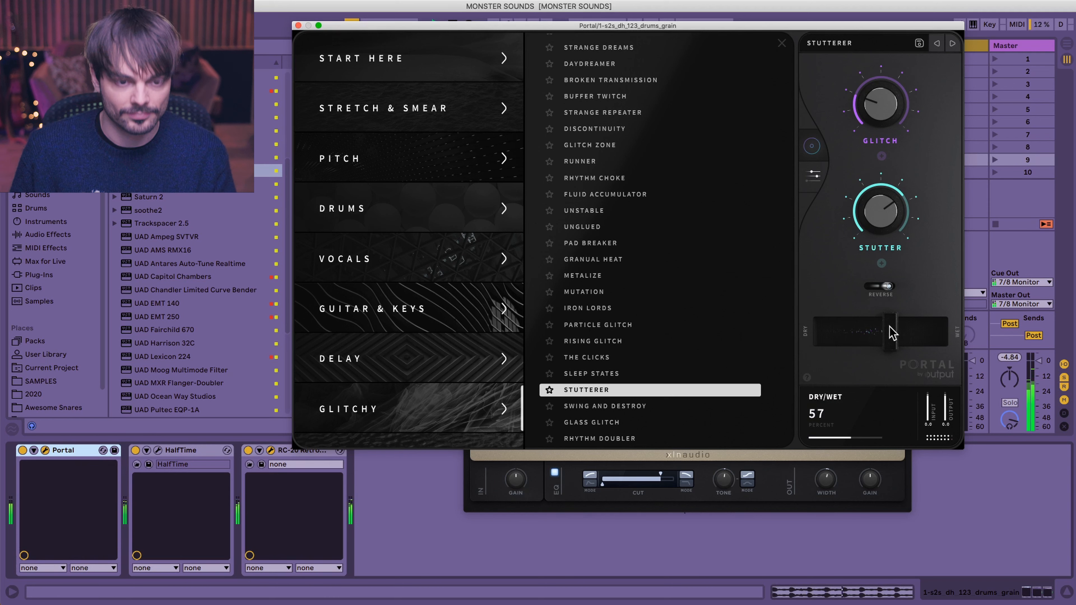
left_click(593, 259)
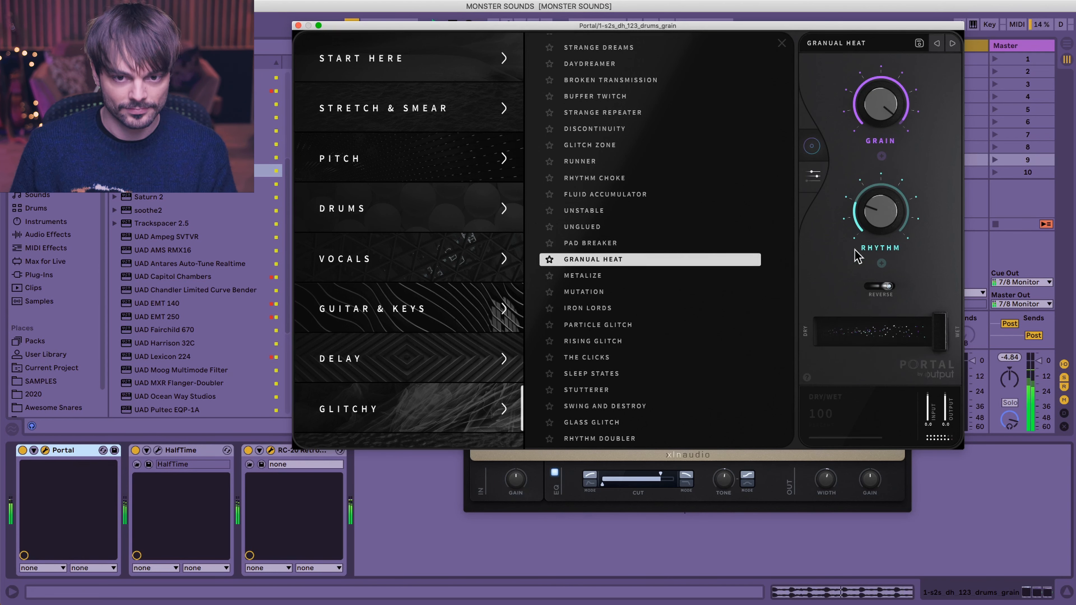
left_click_drag(920, 333, 886, 333)
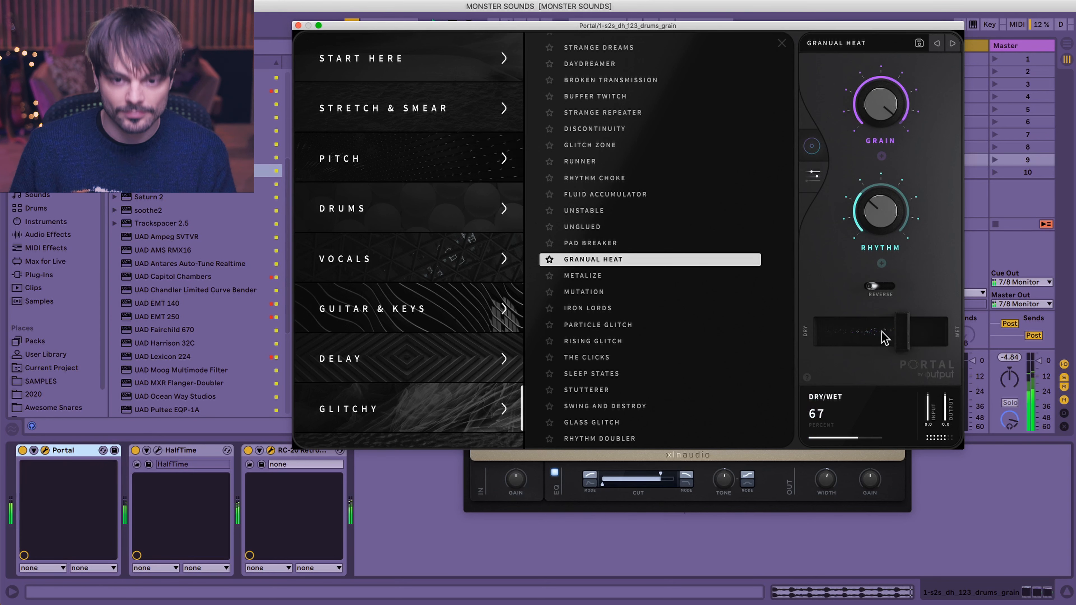
left_click_drag(906, 333, 859, 333)
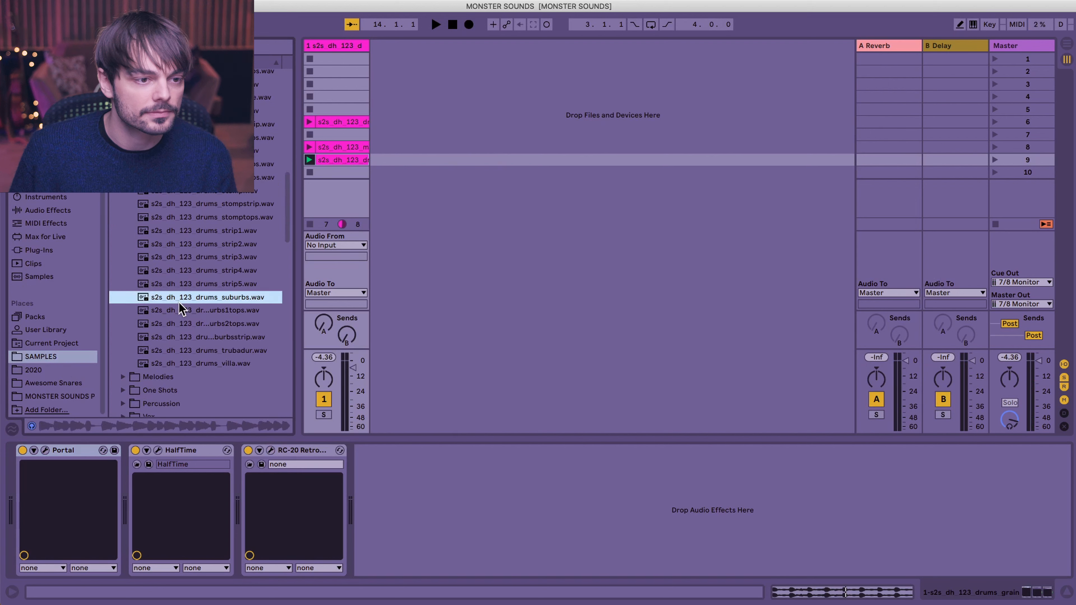
Preview the suburbs and strip2 drum loops and add strip2 as a clip on the first track.
left_click(210, 310)
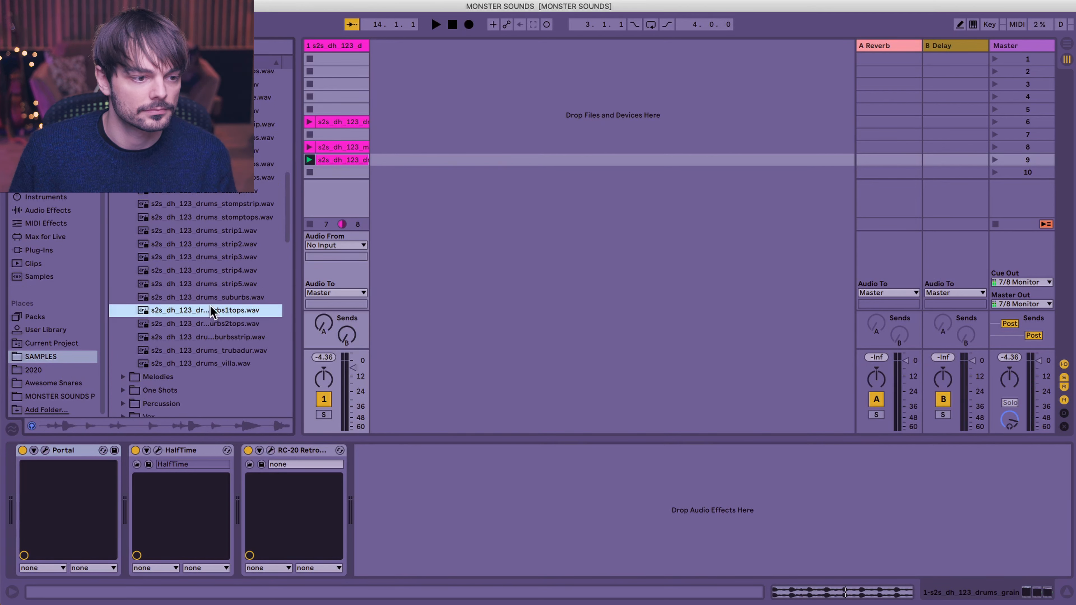
left_click(206, 270)
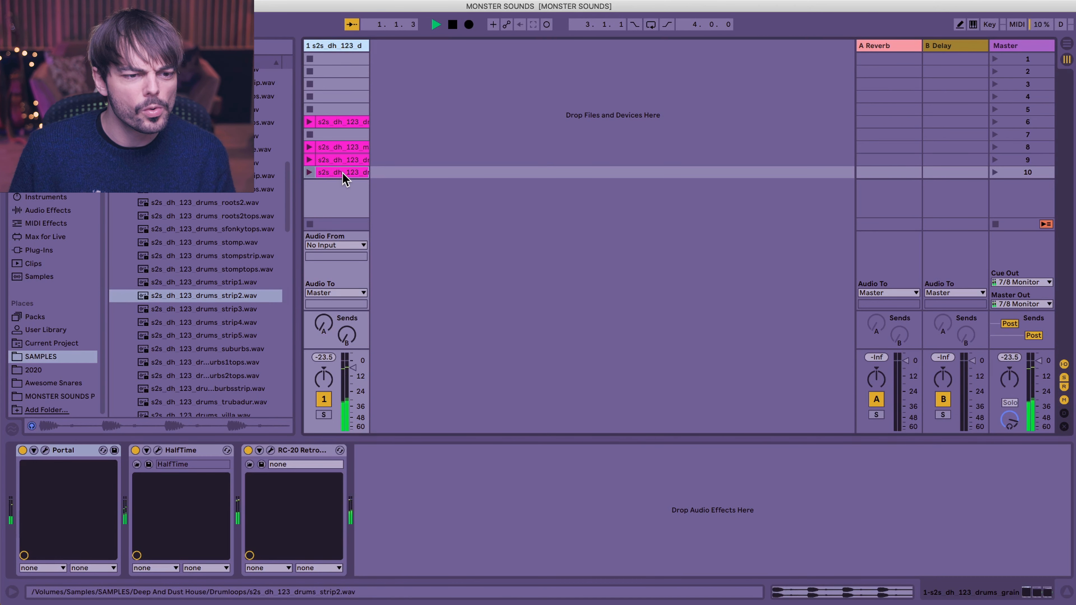
double_click(343, 172)
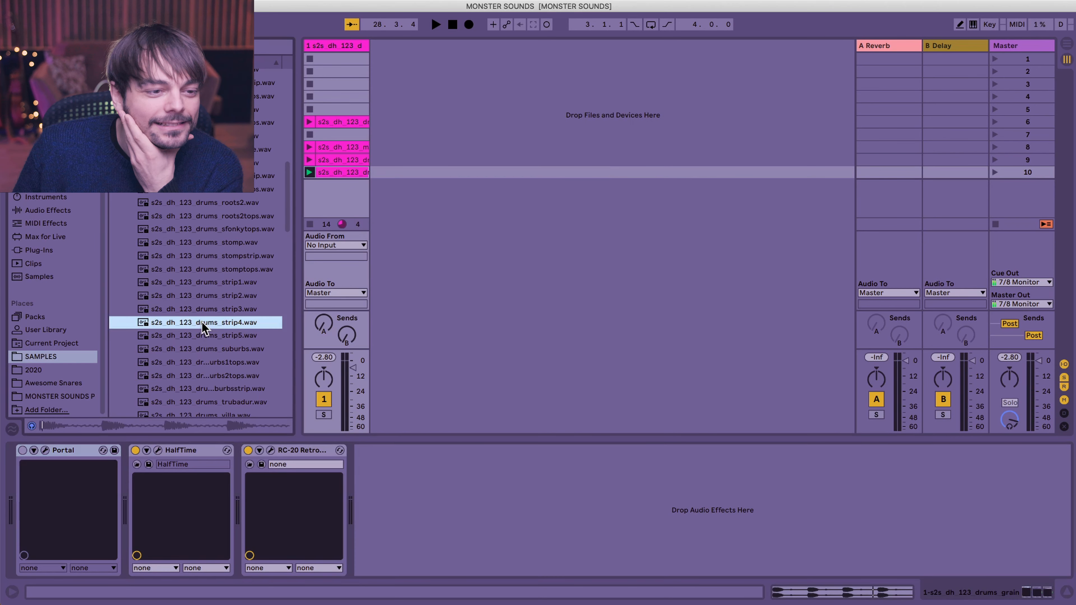
scroll("down", 3)
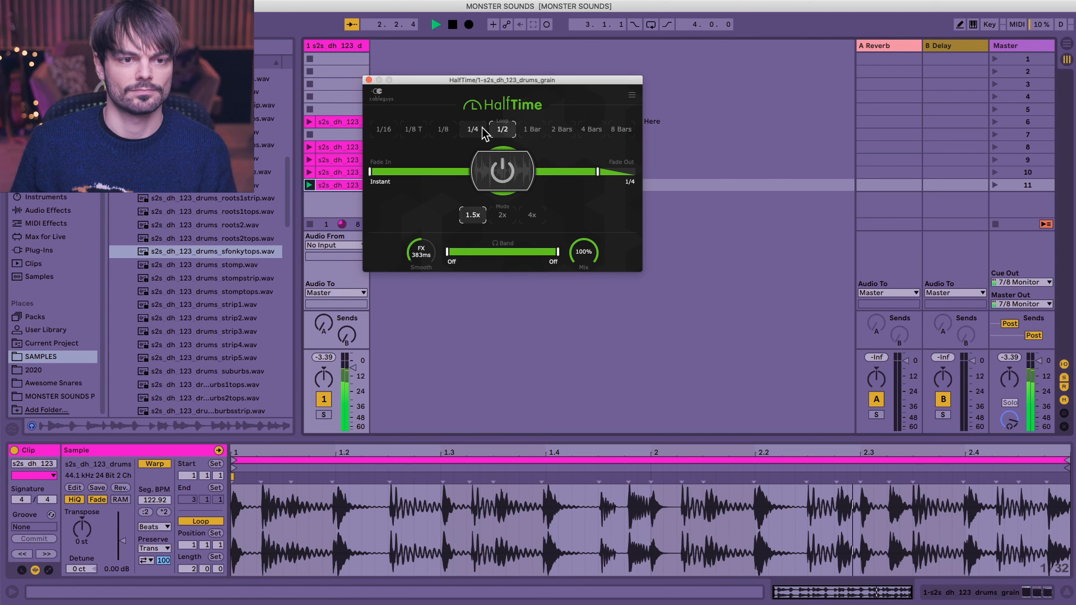
Set HalfTime's slow-down length to a 1/4 note at 1.5x.
left_click(472, 129)
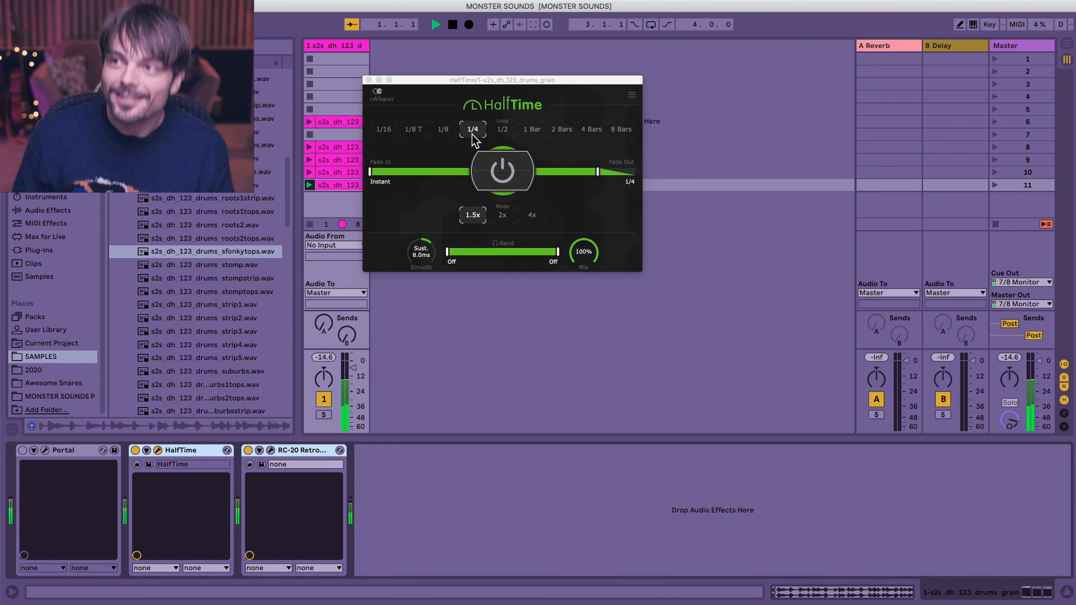
left_click(452, 24)
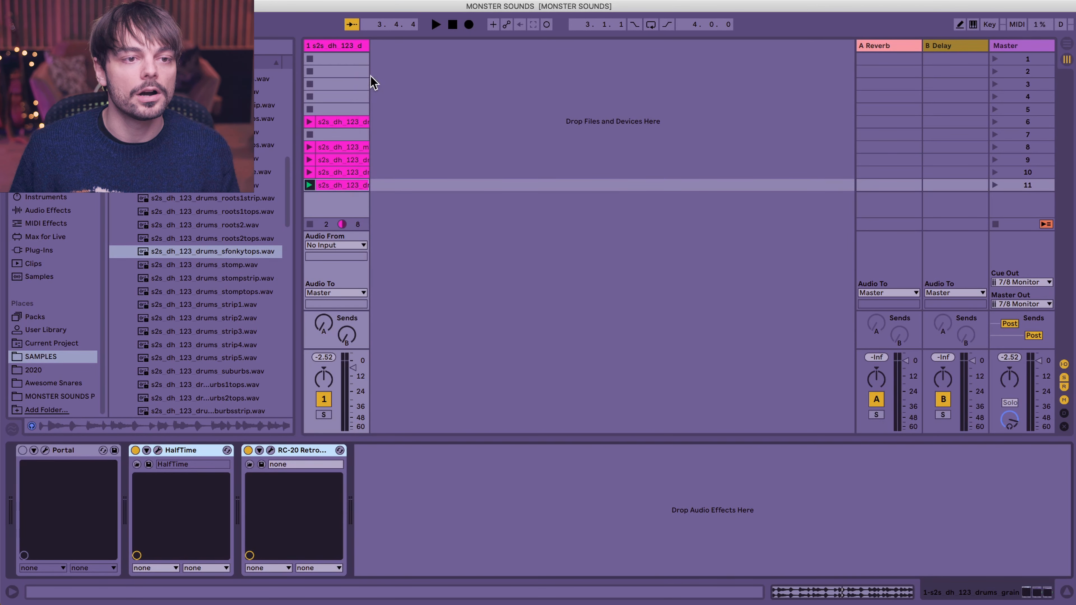
Reveal all session tracks, launch the drum loop on track 2 and lower track 4's volume.
left_click(60, 396)
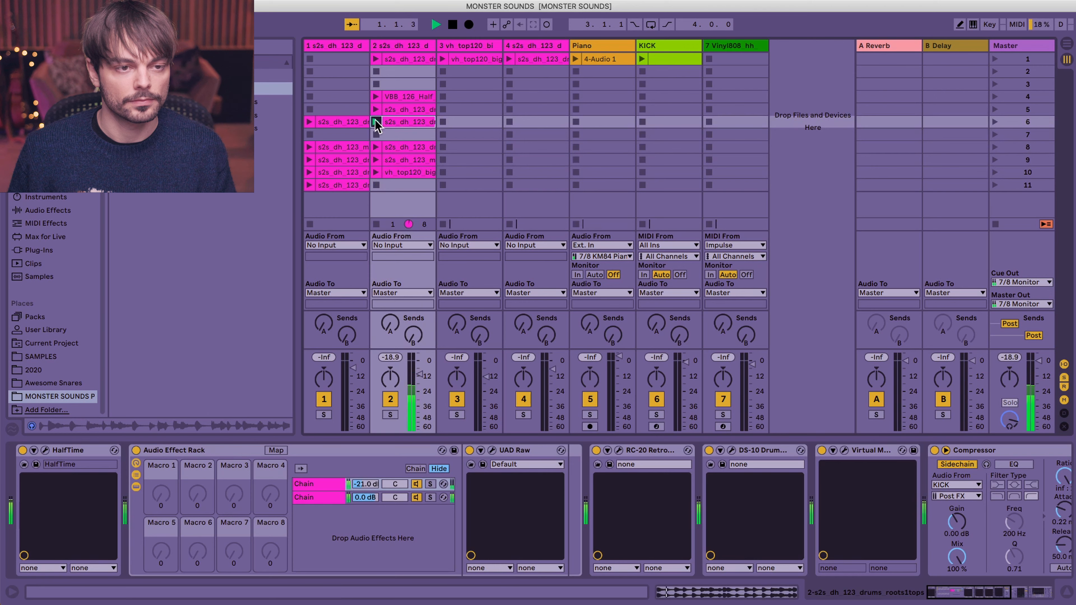
left_click(377, 122)
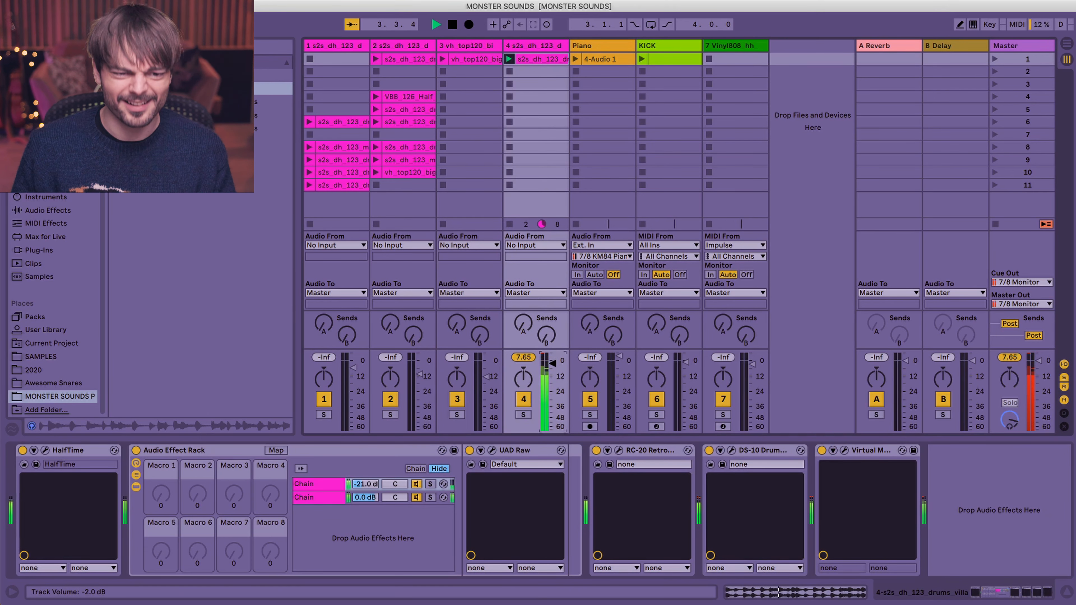
left_click_drag(552, 361, 552, 374)
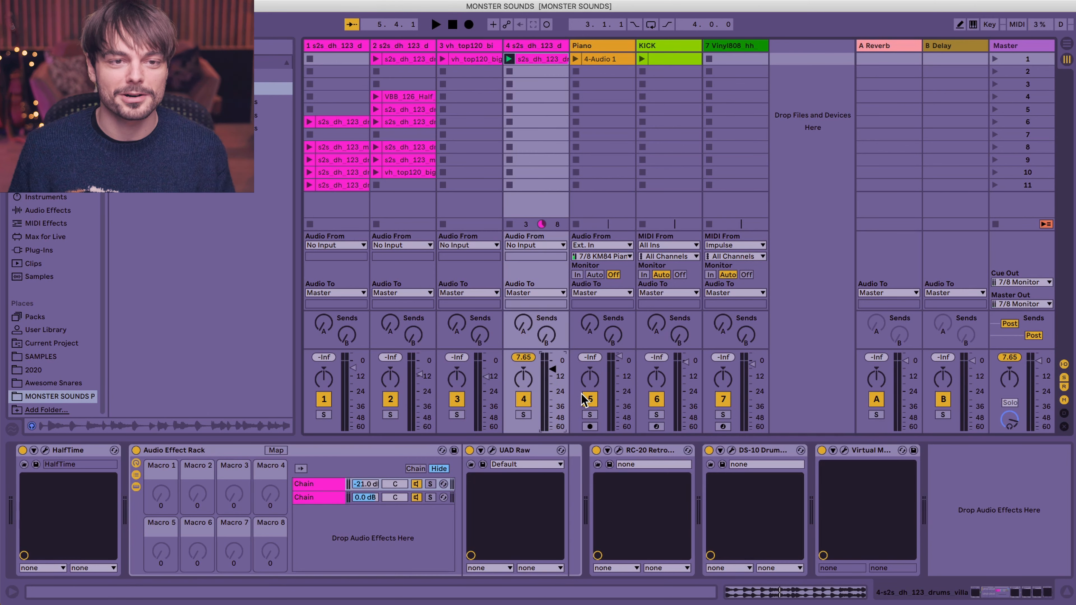
mouse_move(349, 145)
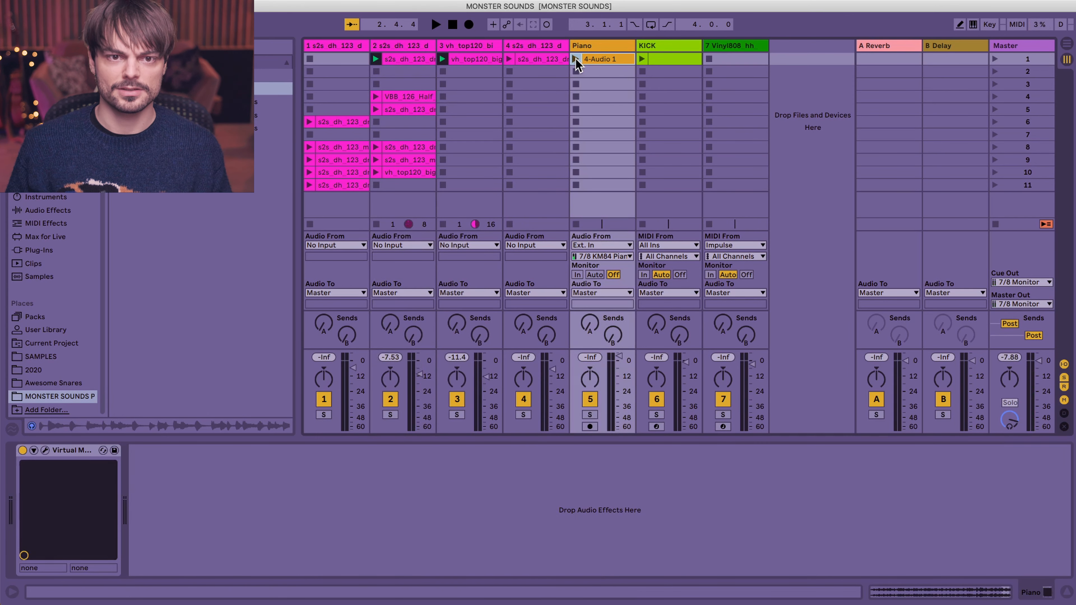
Launch the 4-Audio 1 piano clip so it plays with the drum loops.
left_click(642, 58)
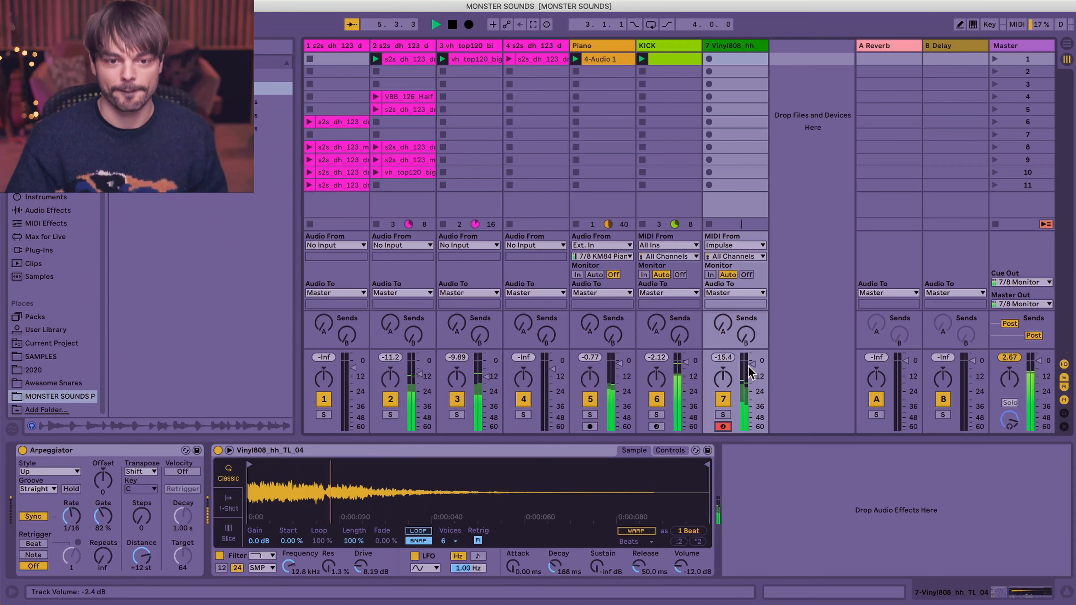
Raise the Vinyl808 hh track volume and lengthen the Arpeggiator Gate.
left_click_drag(745, 371, 745, 360)
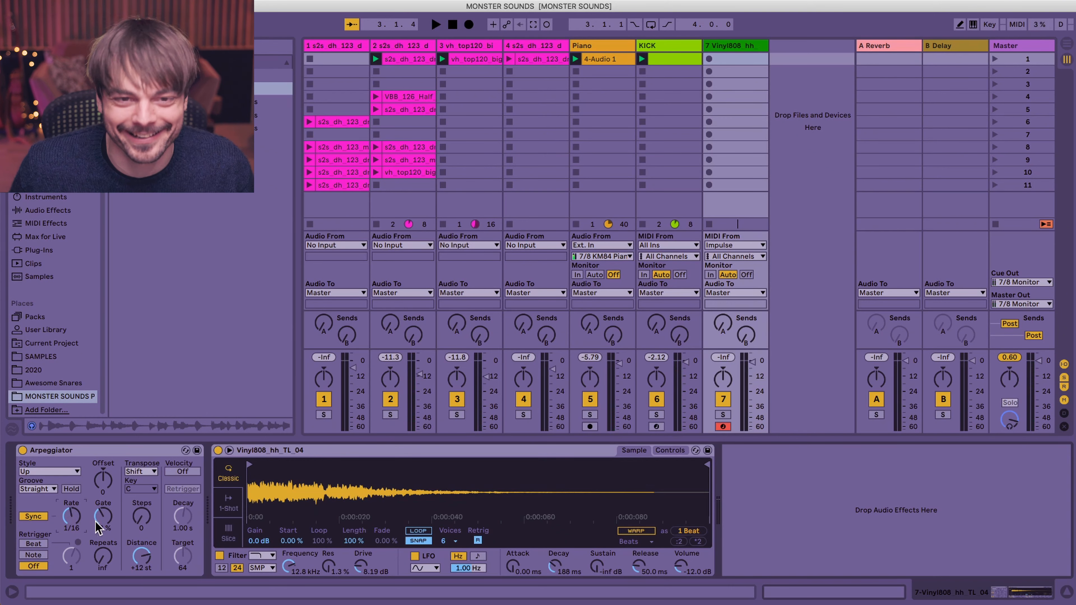
left_click_drag(102, 518, 113, 518)
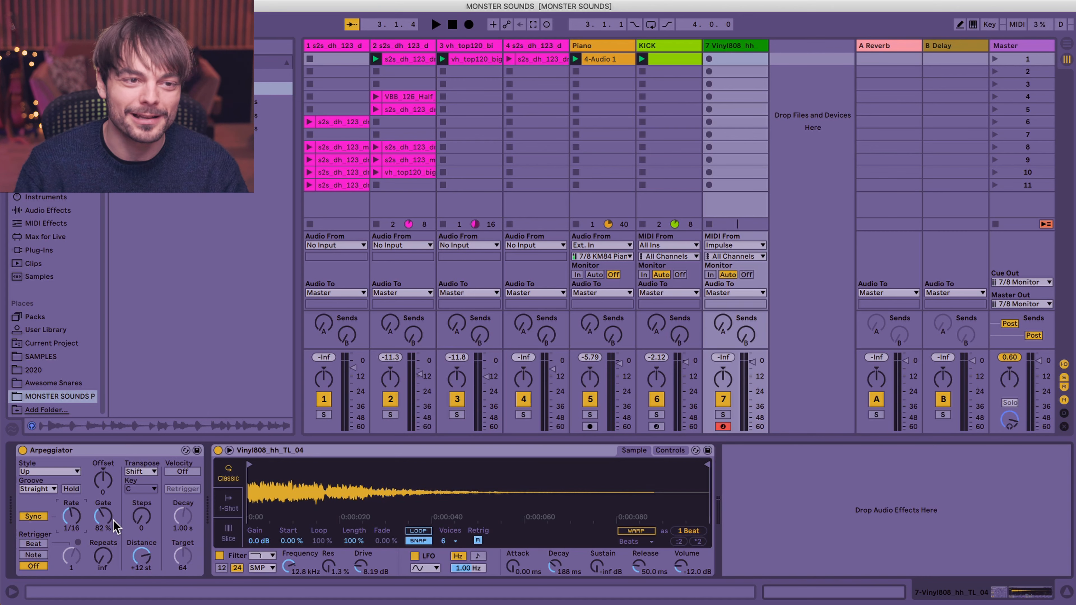
mouse_move(425, 229)
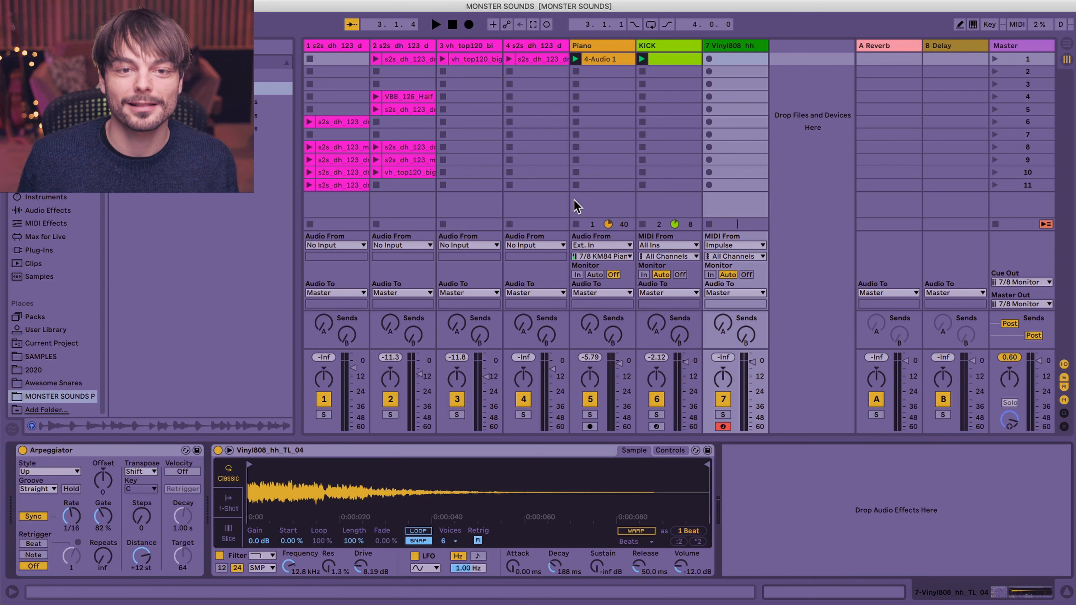
Start playback of the piano and kick, then stop transport.
left_click(435, 25)
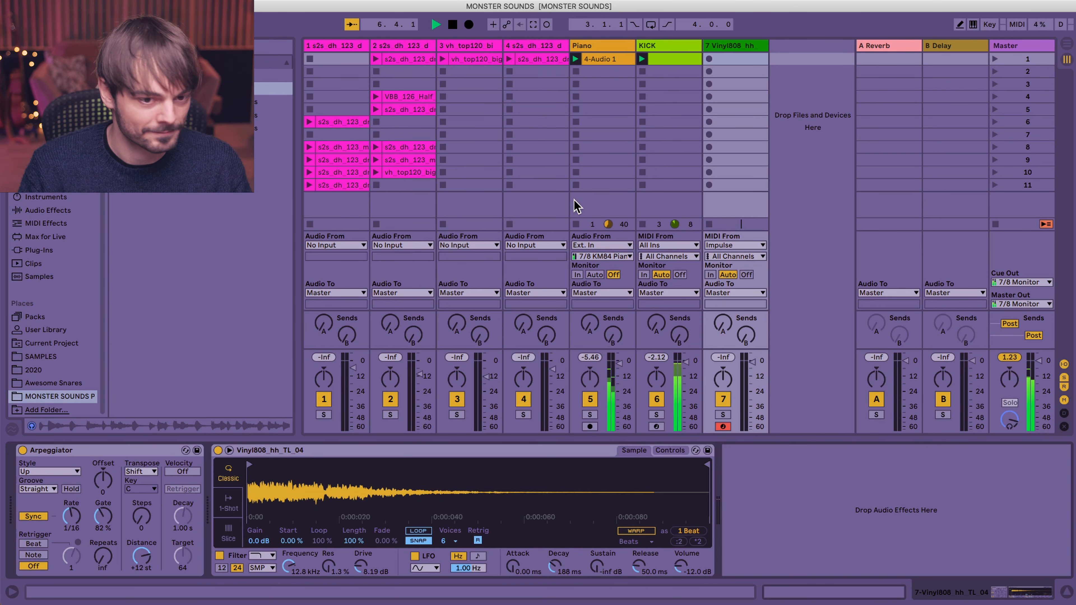
left_click(468, 24)
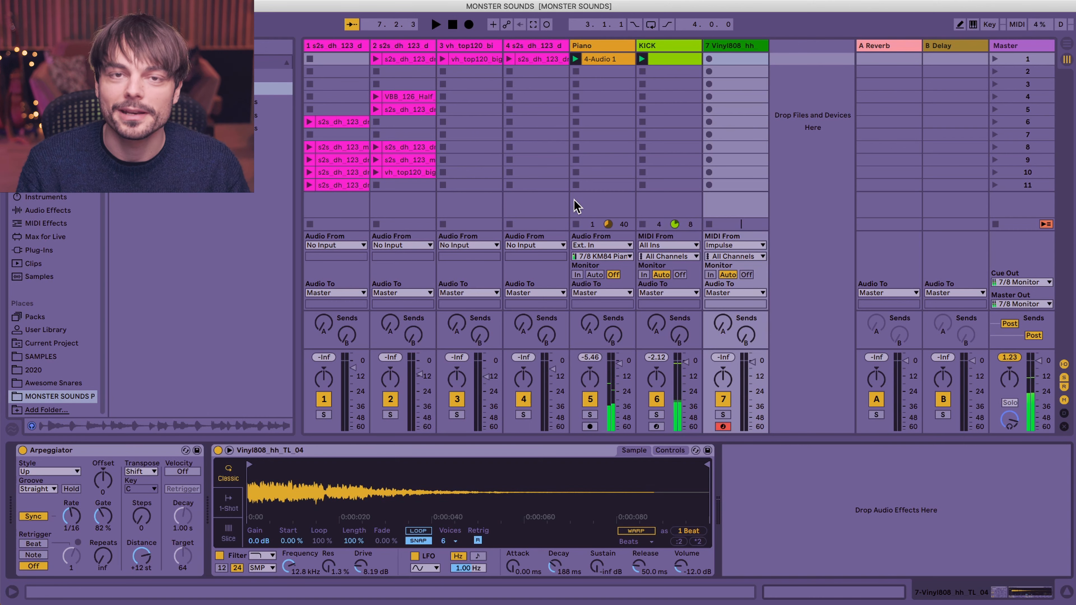